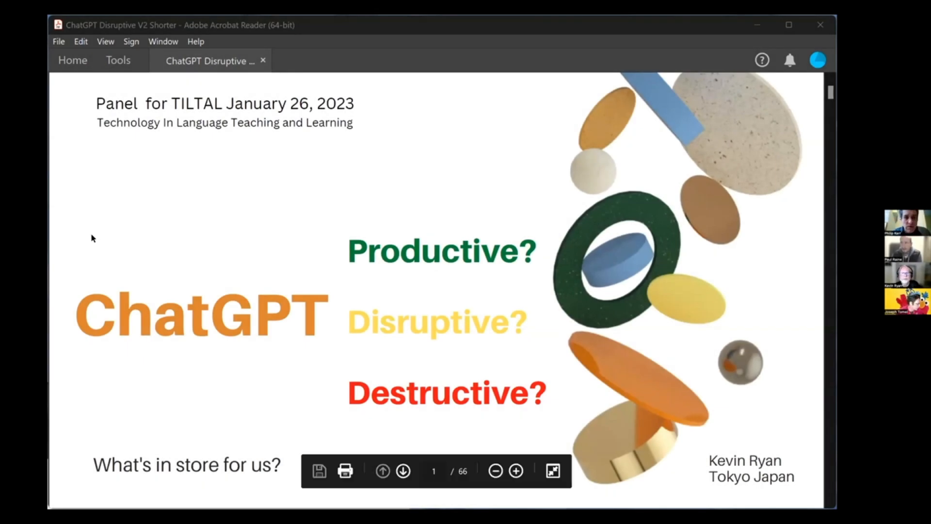
pyautogui.moveTo(118, 184)
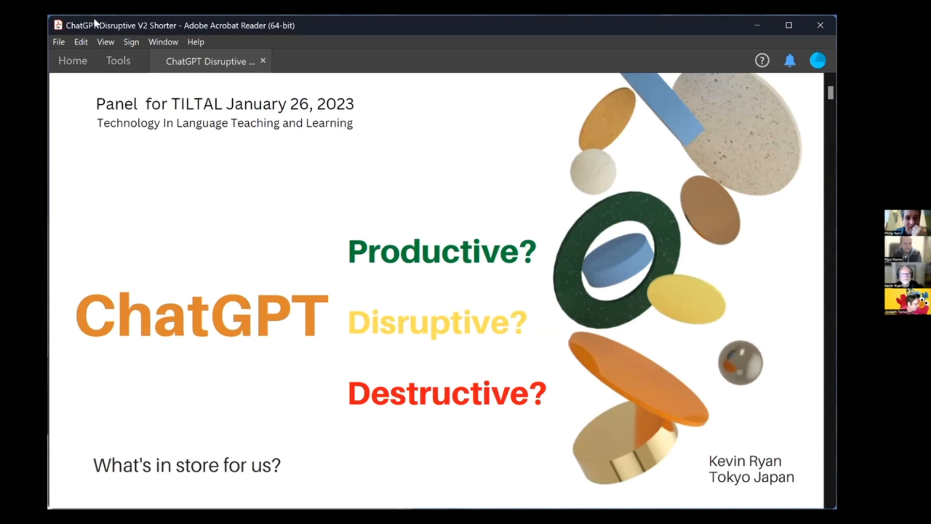
pyautogui.moveTo(568, 364)
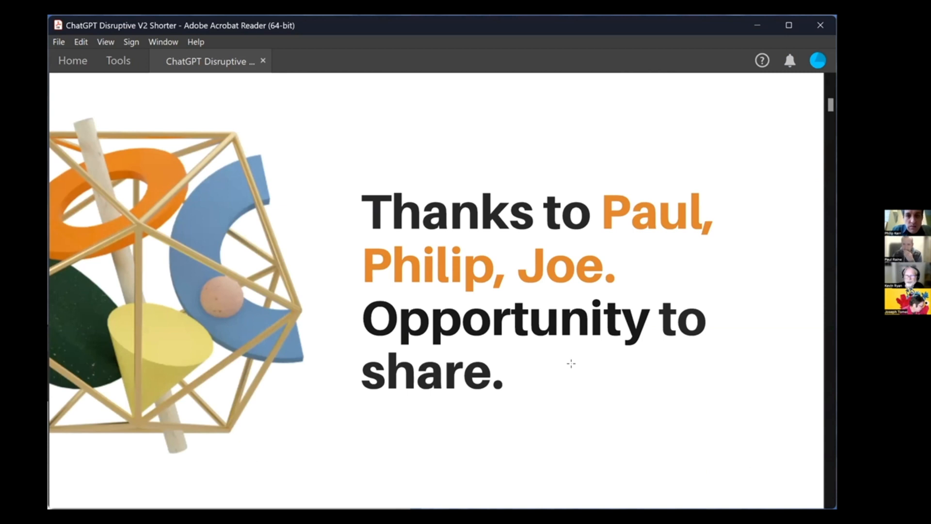
pyautogui.moveTo(568, 378)
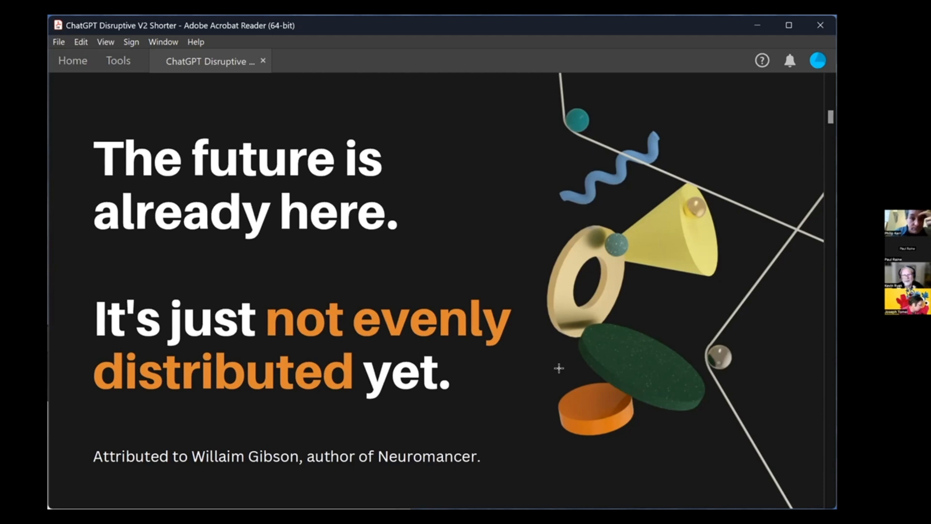
pyautogui.moveTo(557, 367)
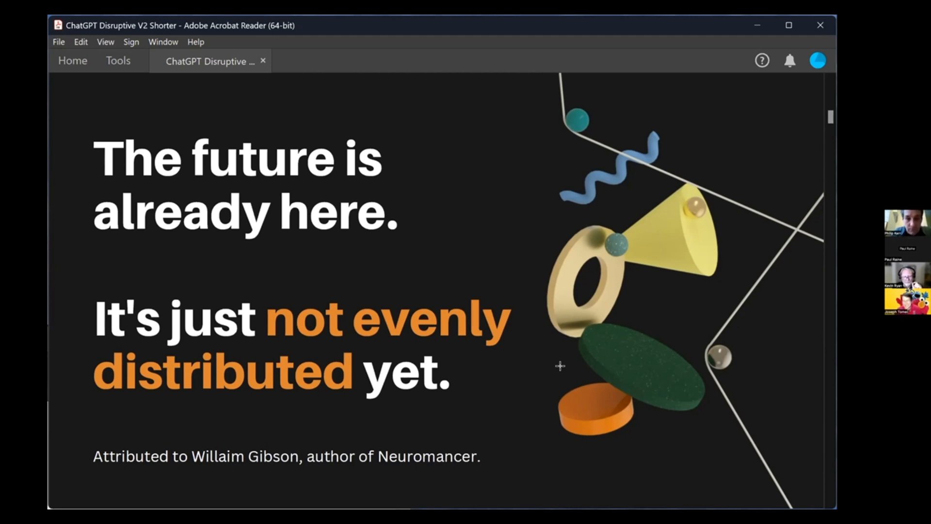
pyautogui.moveTo(498, 402)
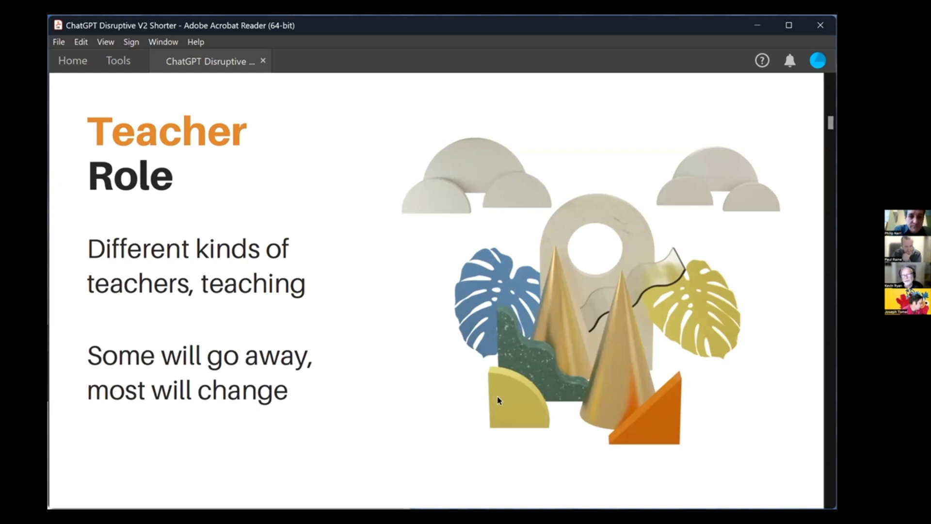
pyautogui.moveTo(382, 416)
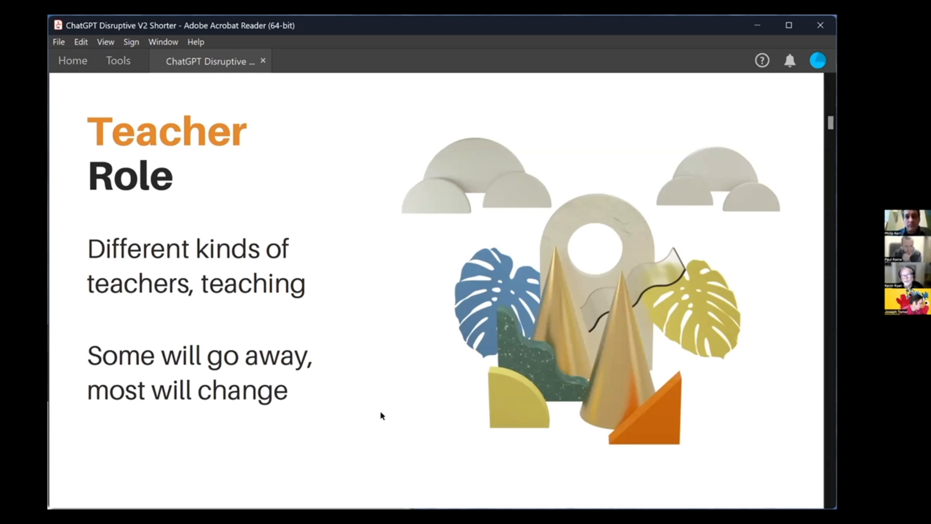
pyautogui.moveTo(380, 427)
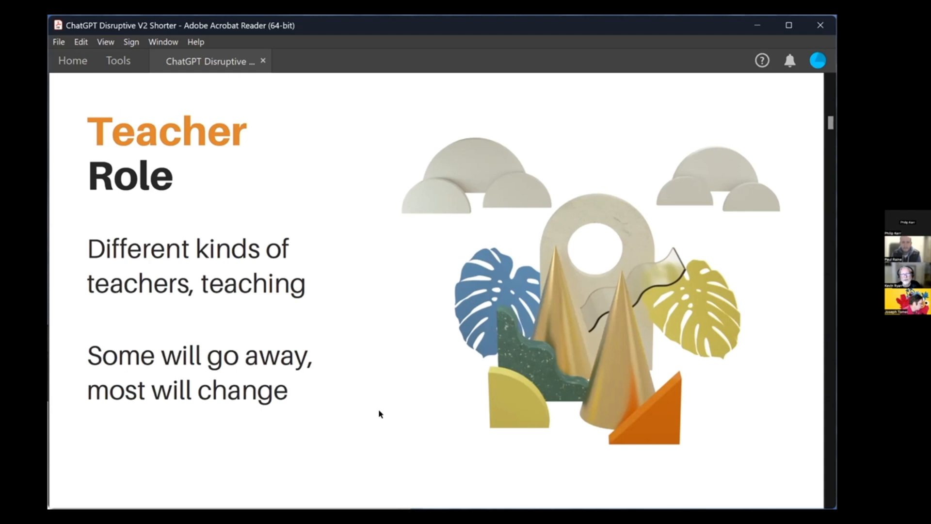
pyautogui.moveTo(363, 415)
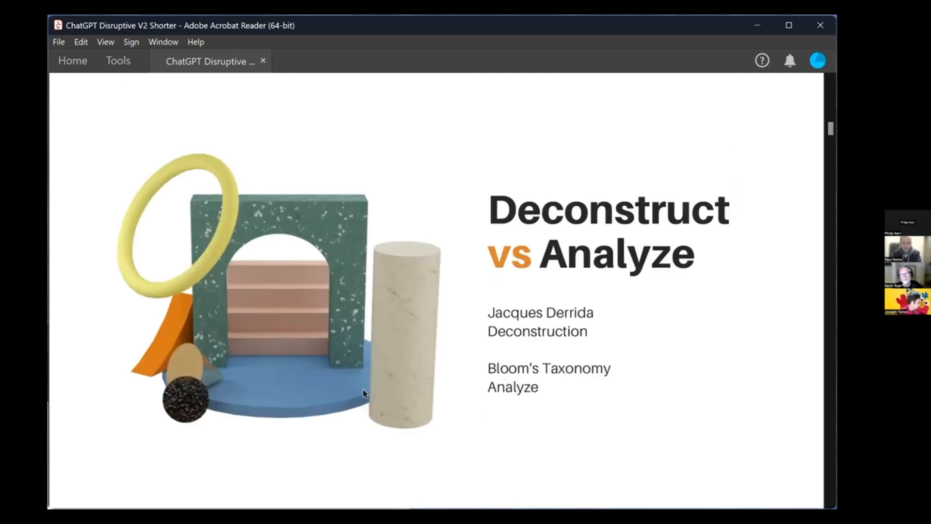
pyautogui.moveTo(719, 338)
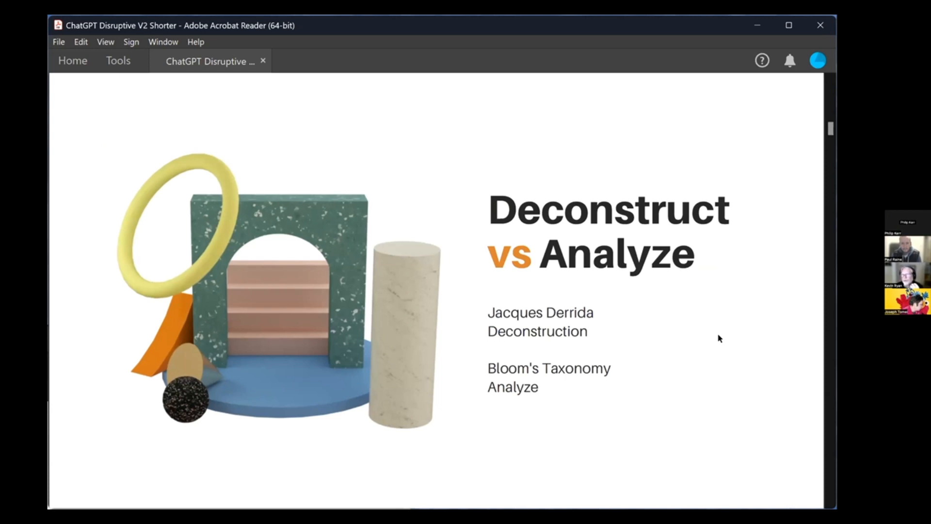
pyautogui.moveTo(710, 352)
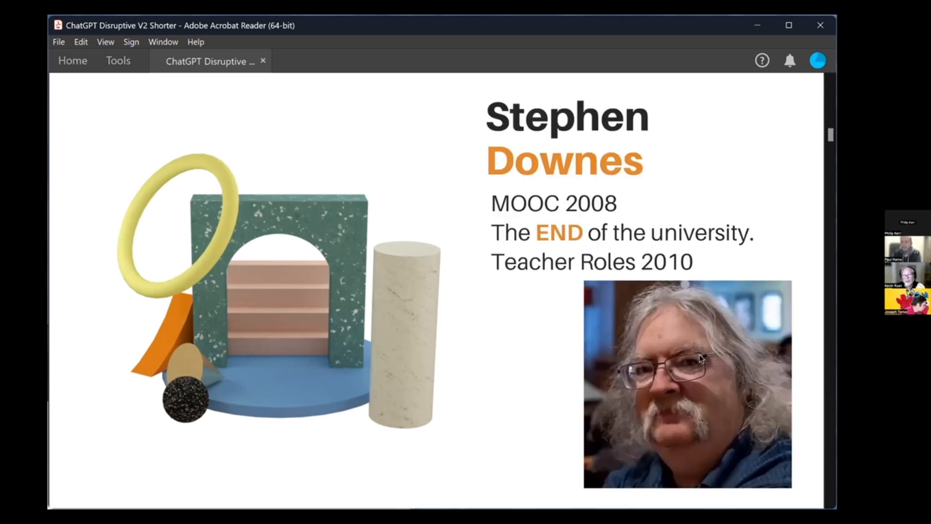
pyautogui.moveTo(488, 406)
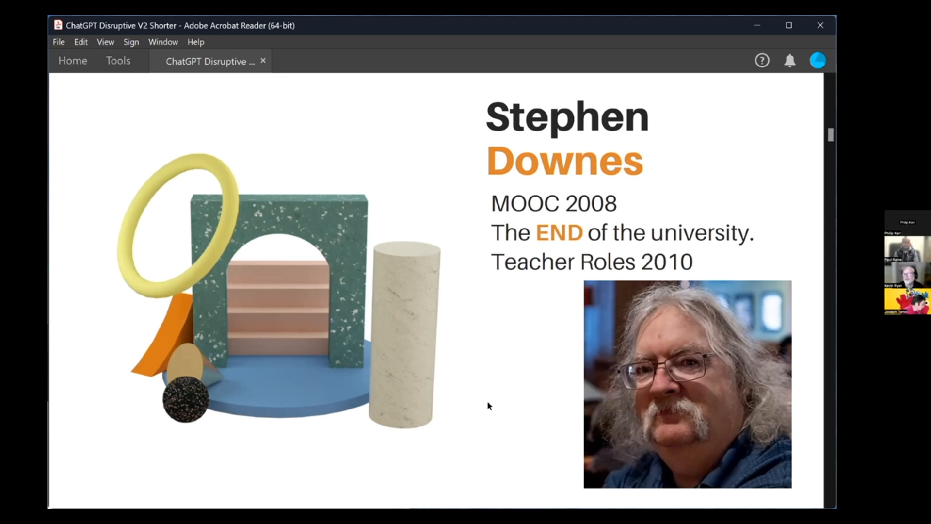
pyautogui.moveTo(482, 419)
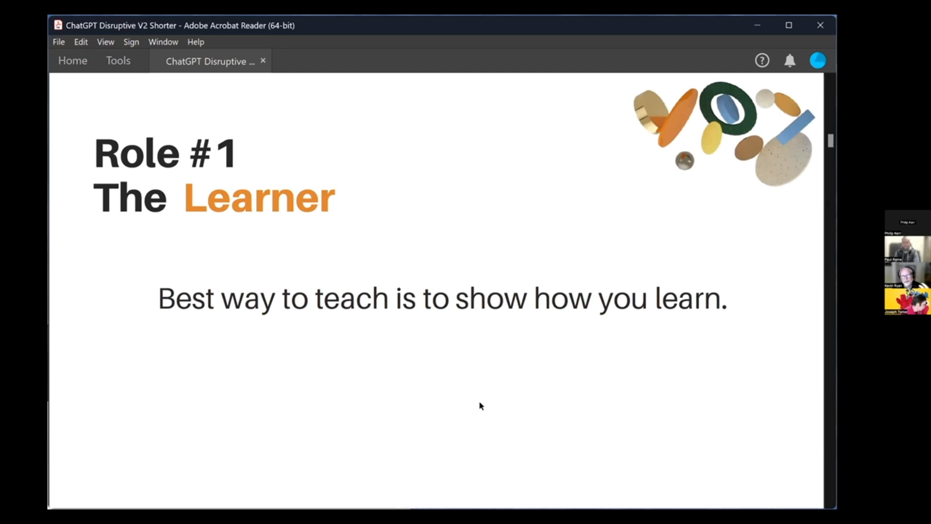
pyautogui.moveTo(476, 401)
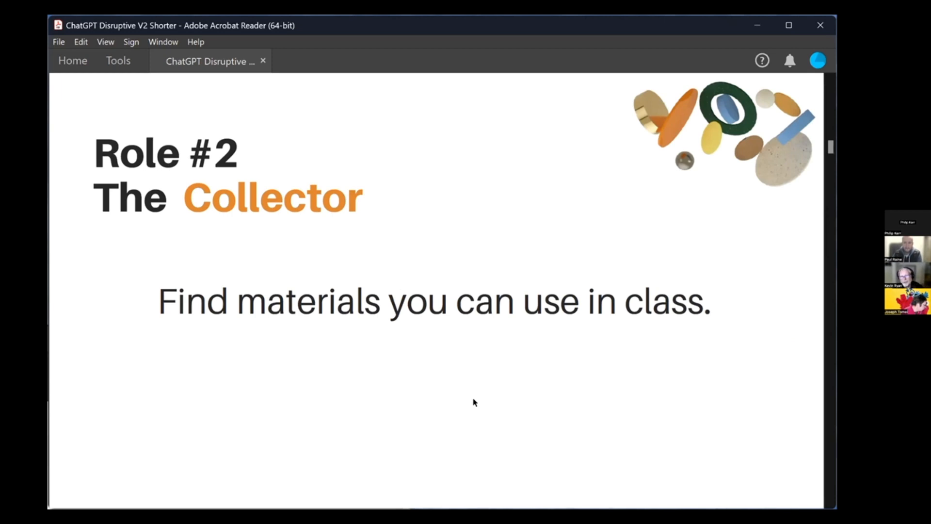
pyautogui.moveTo(474, 415)
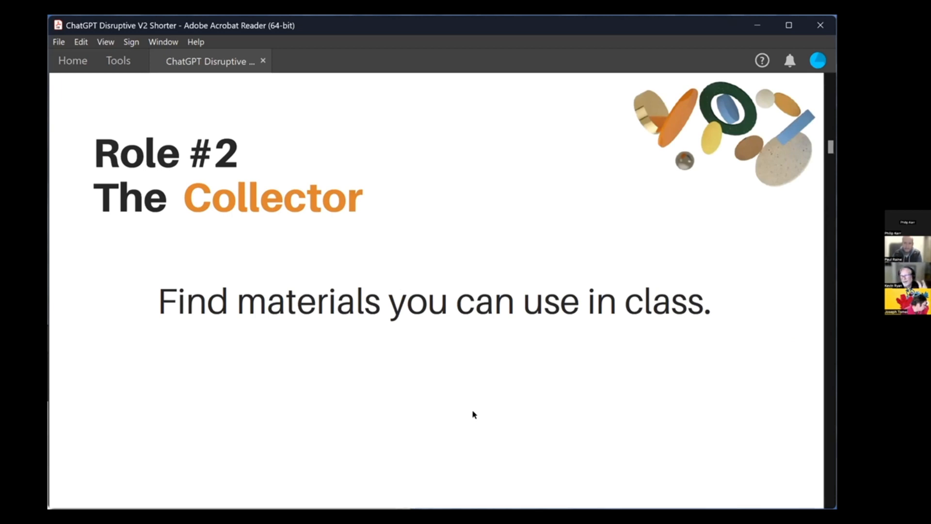
pyautogui.moveTo(472, 408)
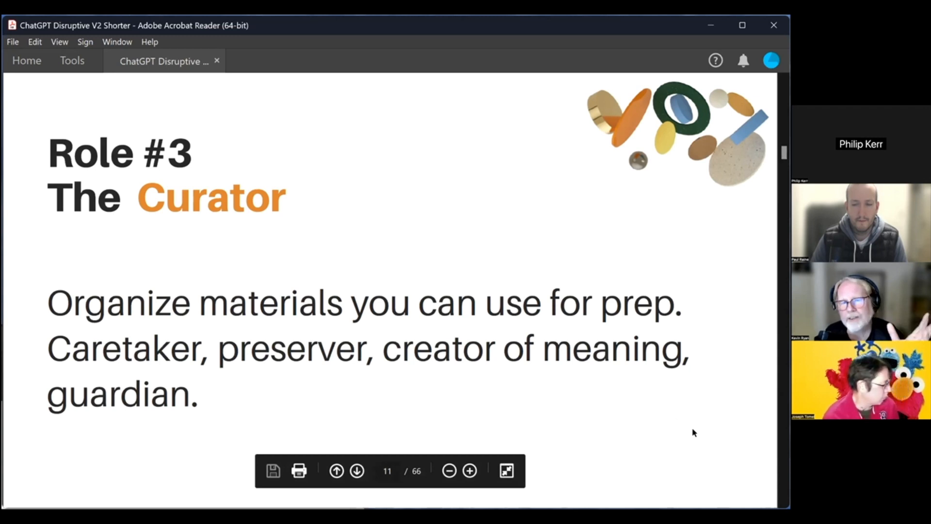
# Advance one page from Role #3 The Curator to the Role #4 The Alchemist slide.
pyautogui.click(354, 471)
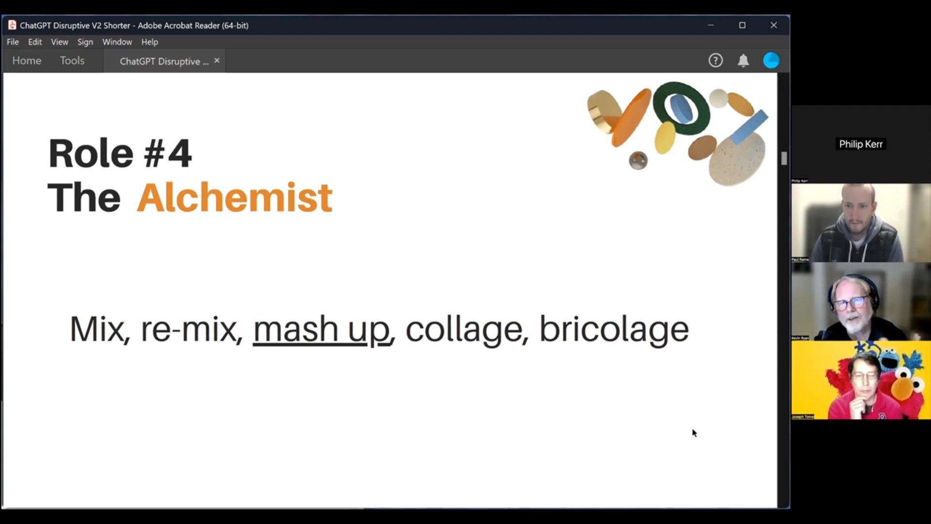
pyautogui.moveTo(700, 432)
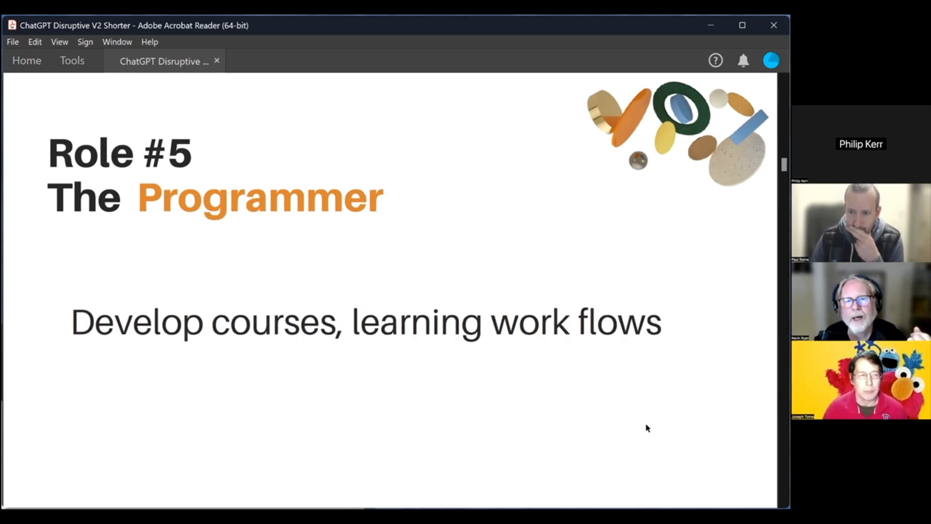
pyautogui.moveTo(446, 287)
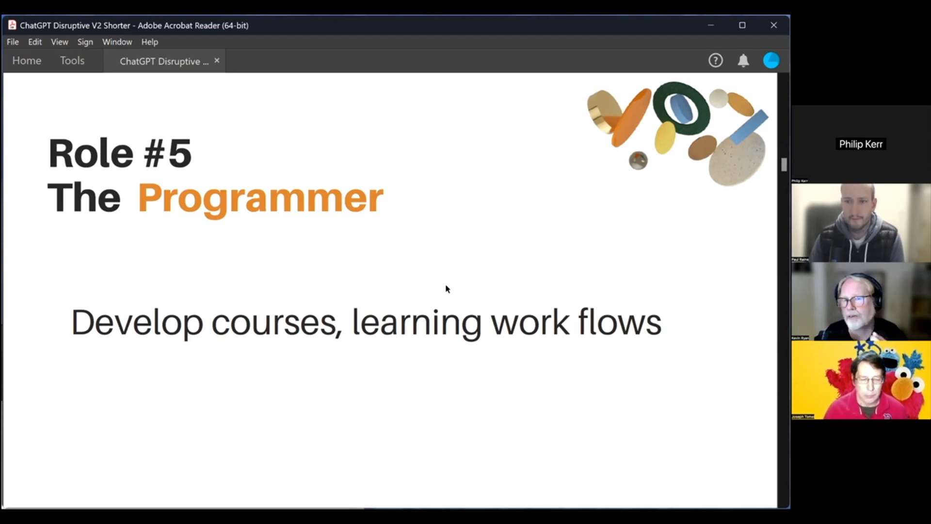
pyautogui.moveTo(419, 278)
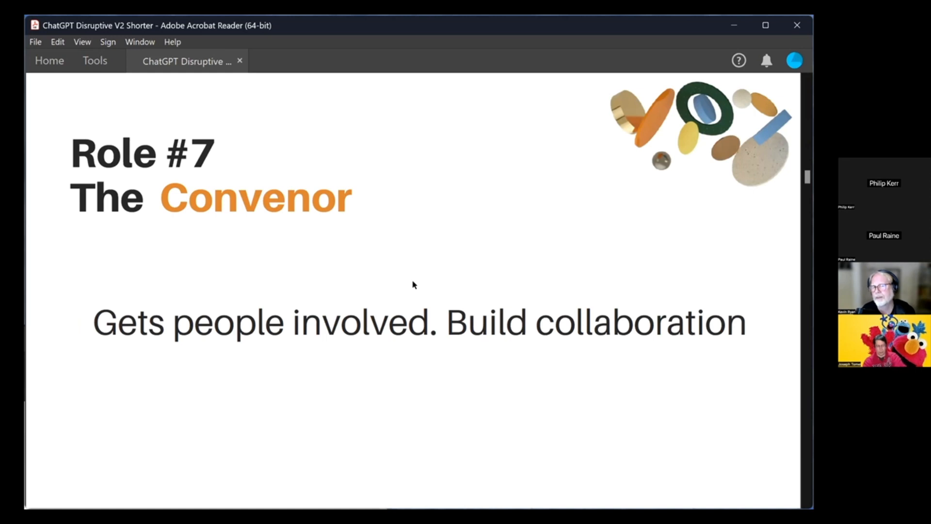
pyautogui.moveTo(419, 281)
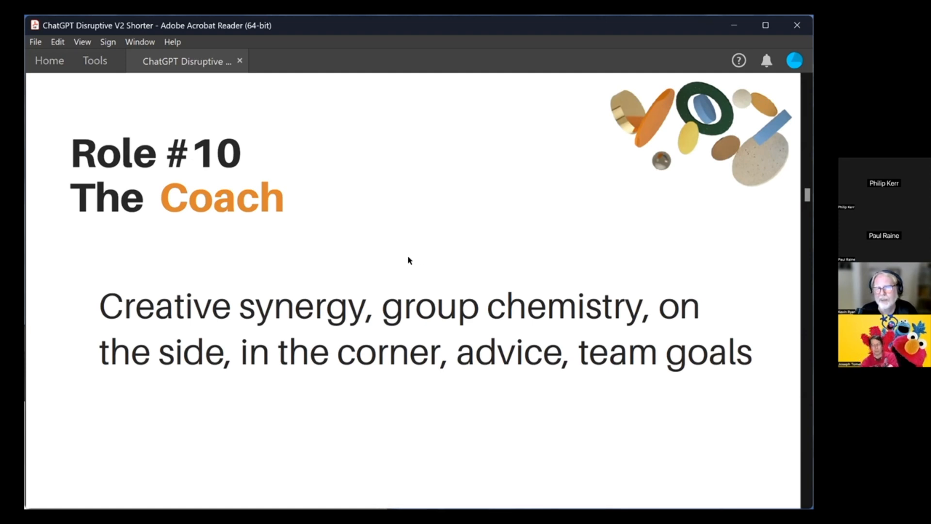
pyautogui.moveTo(418, 240)
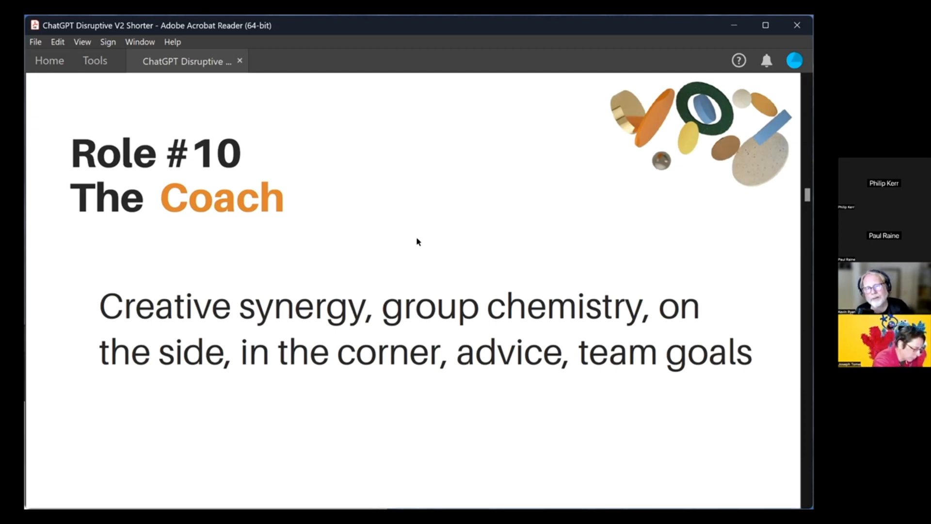
pyautogui.moveTo(476, 447)
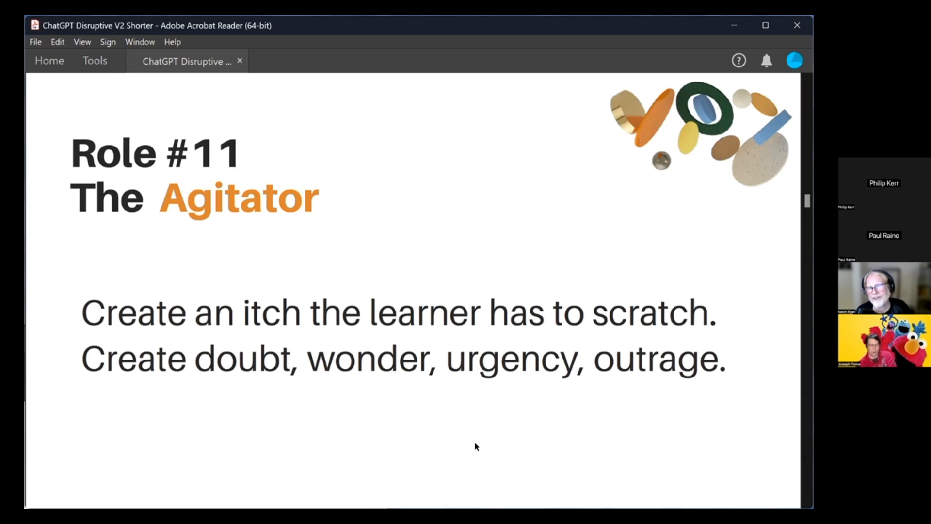
pyautogui.moveTo(483, 437)
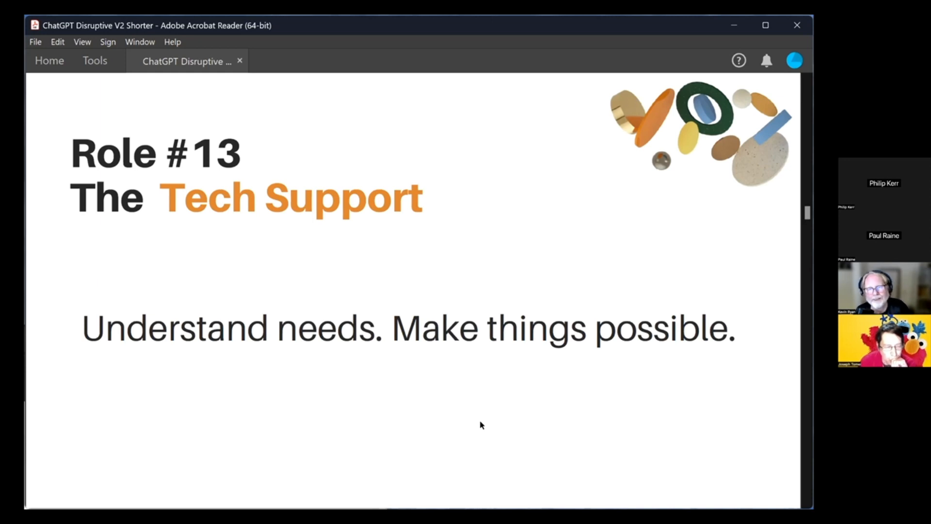
pyautogui.moveTo(481, 425)
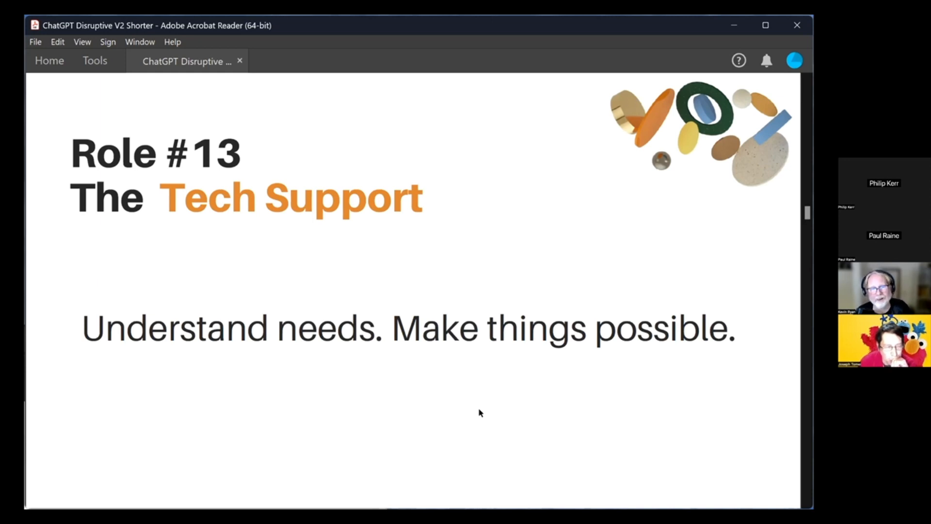
pyautogui.moveTo(482, 415)
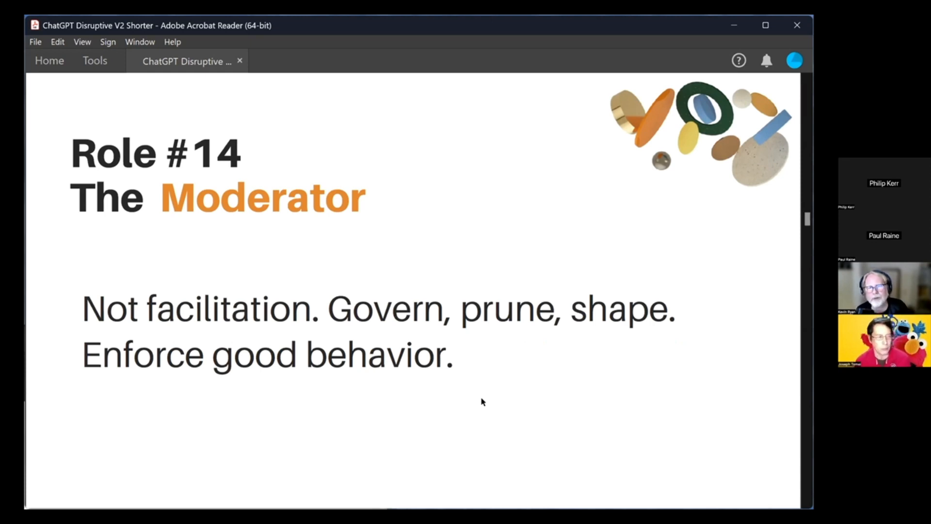
# Advance to the Role #15 The Critic slide with the Right arrow key.
pyautogui.press('Right')
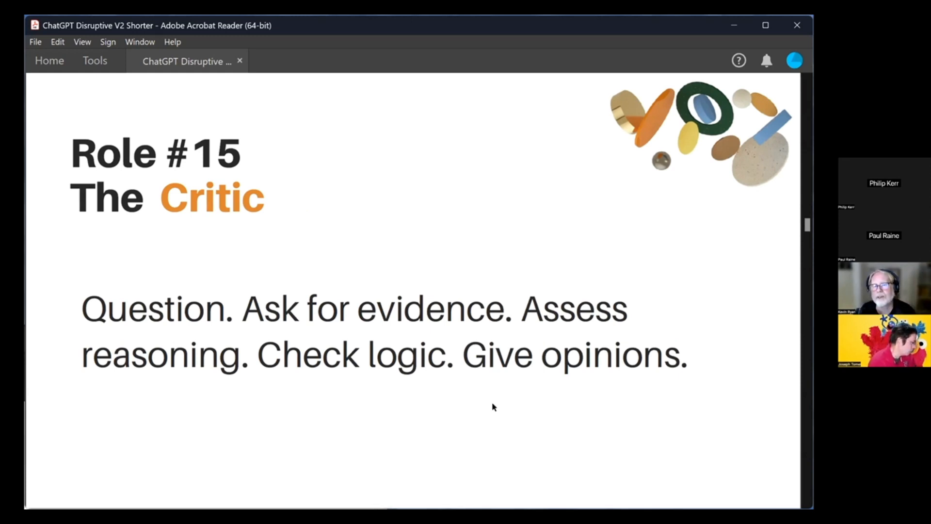
pyautogui.moveTo(479, 421)
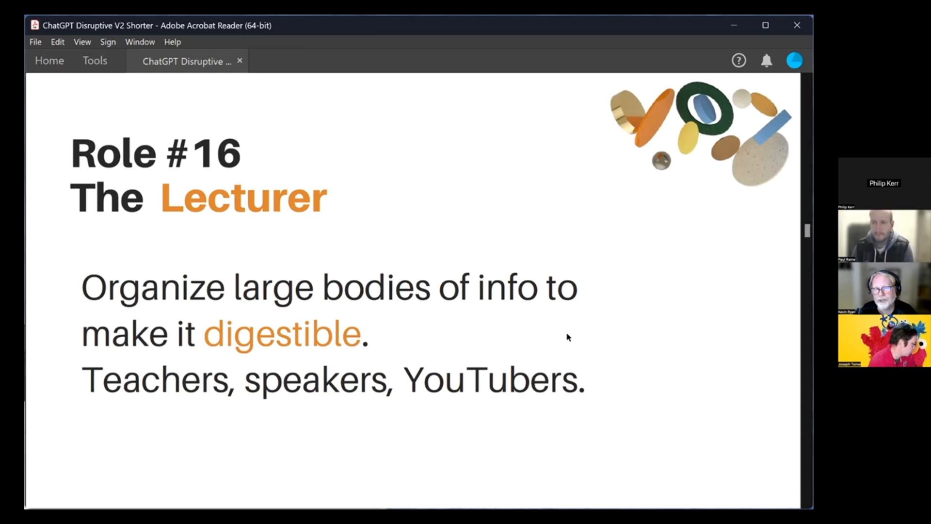
pyautogui.moveTo(579, 331)
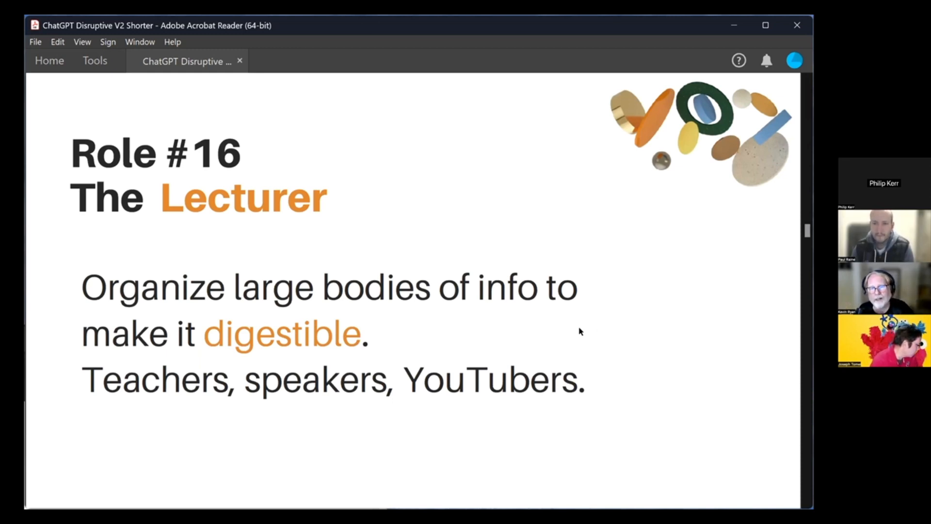
pyautogui.moveTo(631, 345)
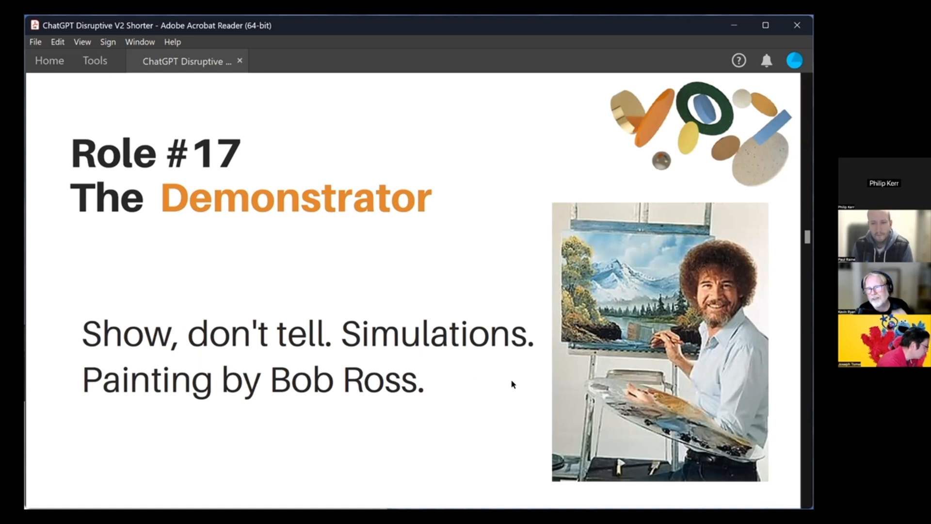
pyautogui.moveTo(461, 351)
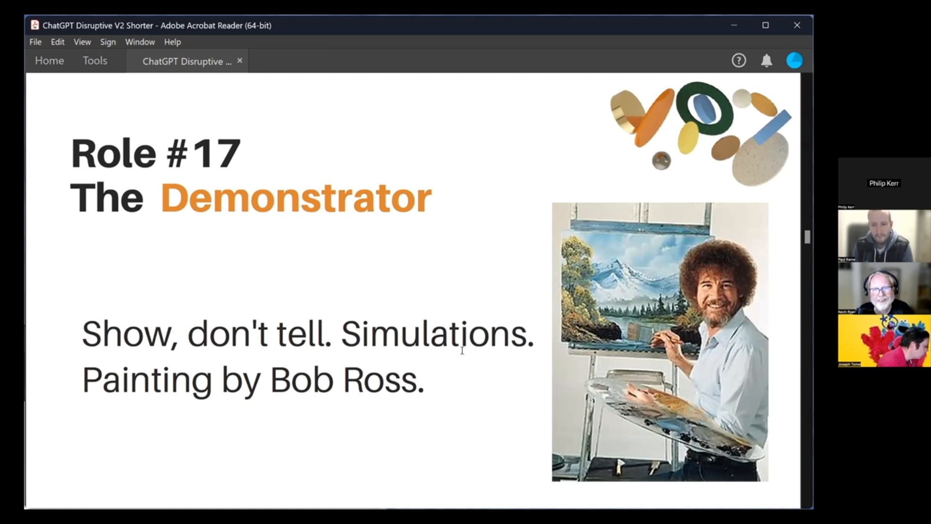
pyautogui.moveTo(373, 354)
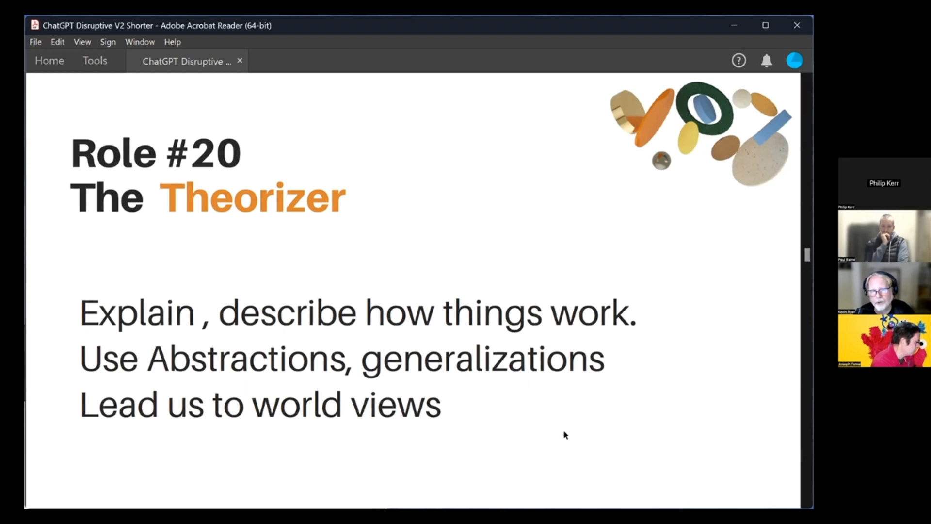
pyautogui.moveTo(564, 435)
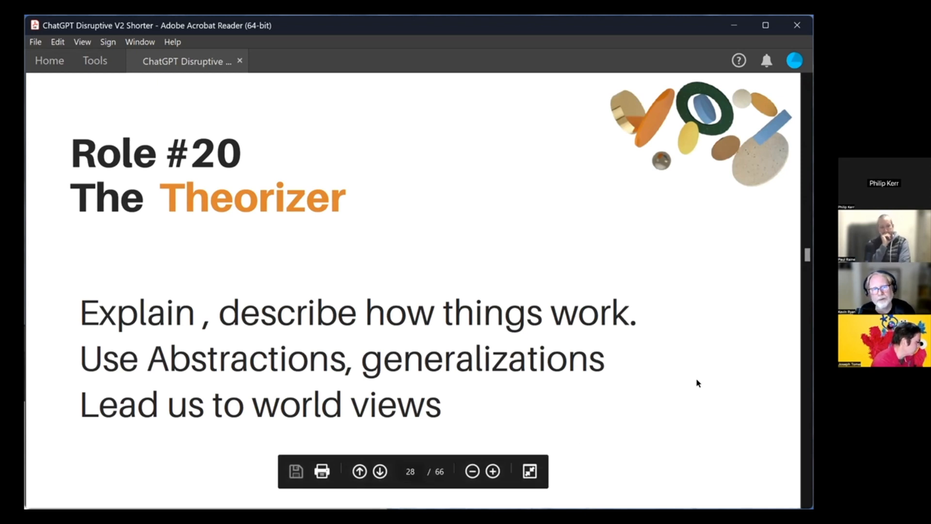
# Advance from The Theorizer to Role #21 The Sharer, page 29 of 66.
pyautogui.click(379, 483)
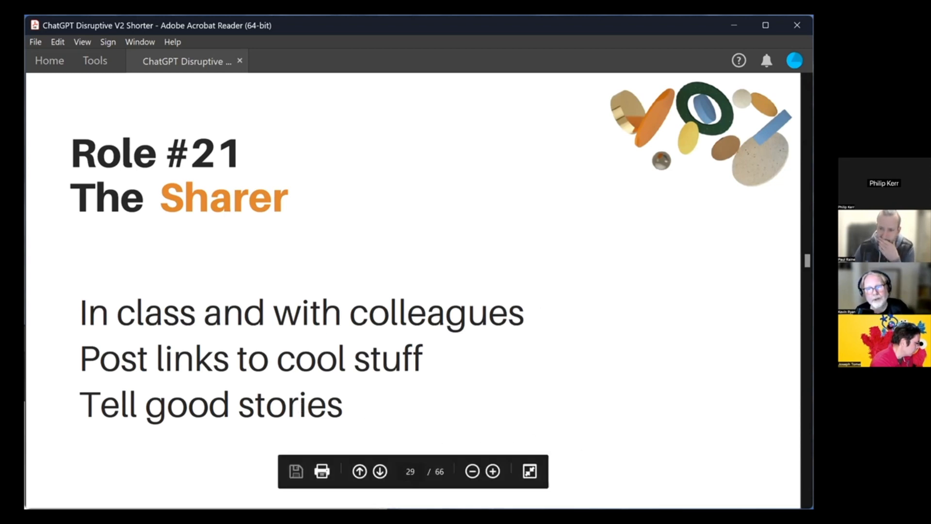
pyautogui.moveTo(736, 390)
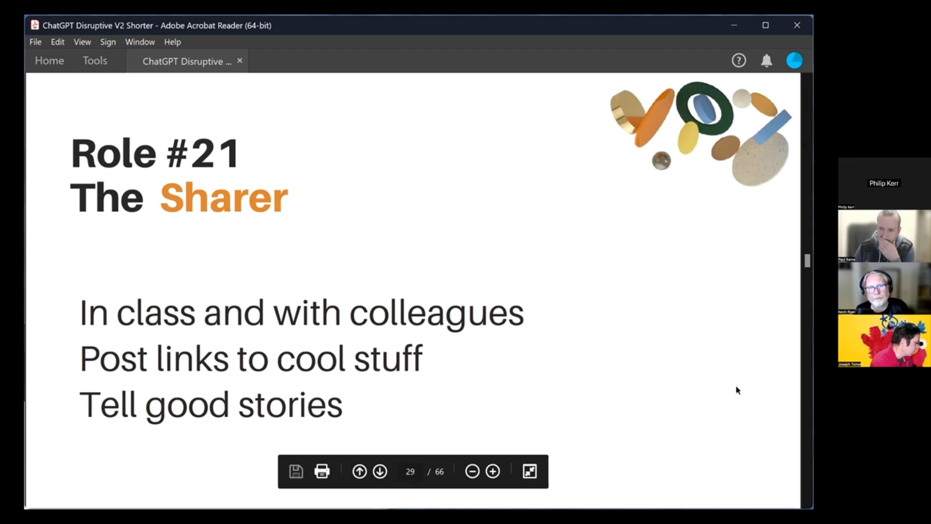
pyautogui.click(378, 474)
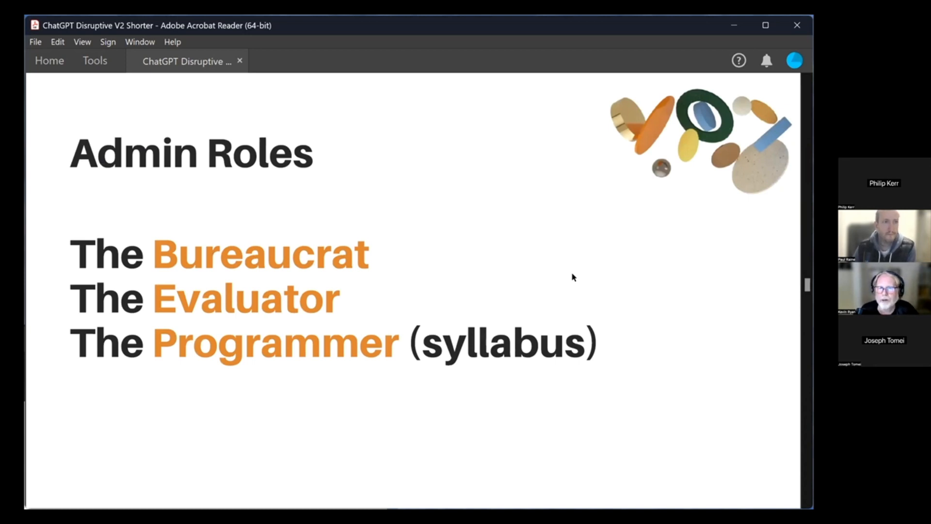
pyautogui.moveTo(488, 308)
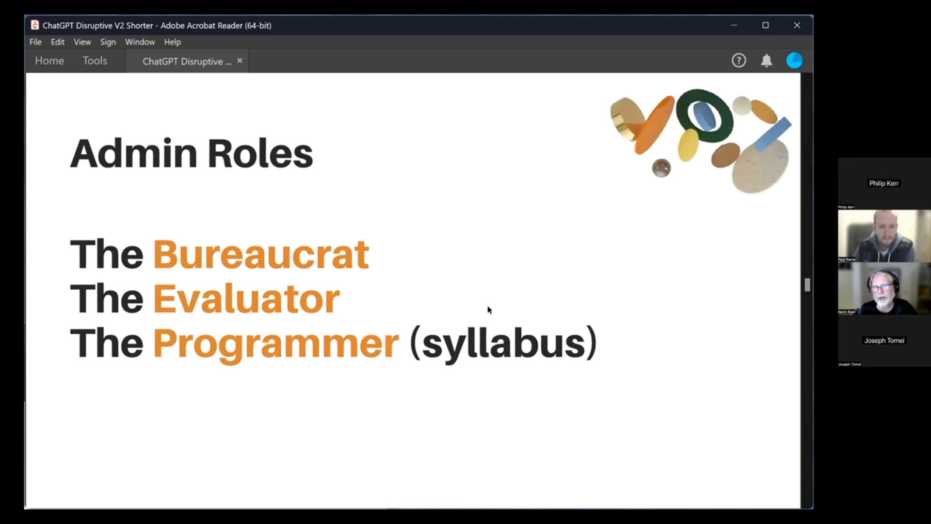
pyautogui.moveTo(535, 337)
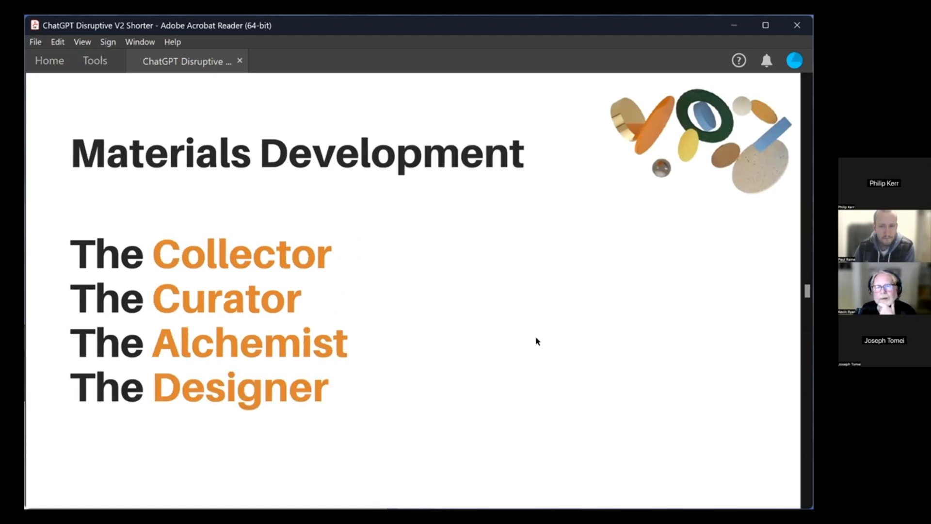
pyautogui.moveTo(513, 328)
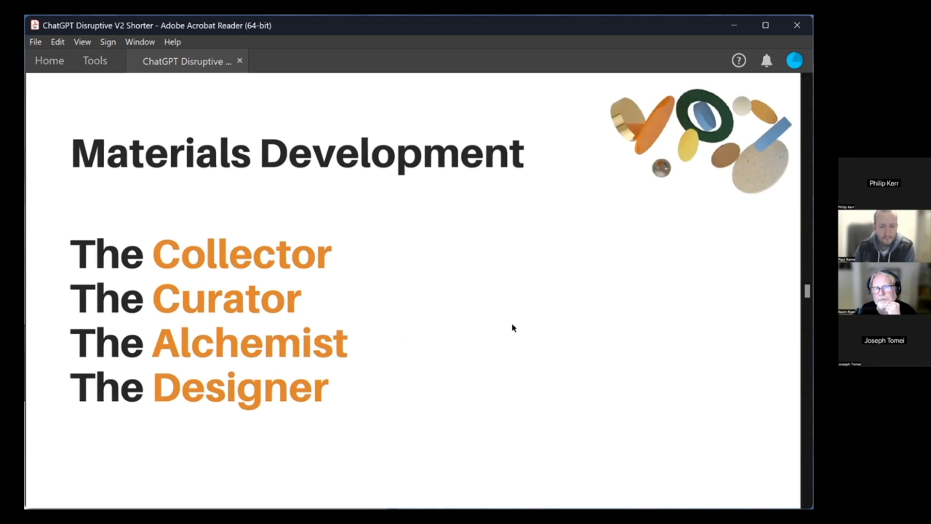
pyautogui.moveTo(533, 296)
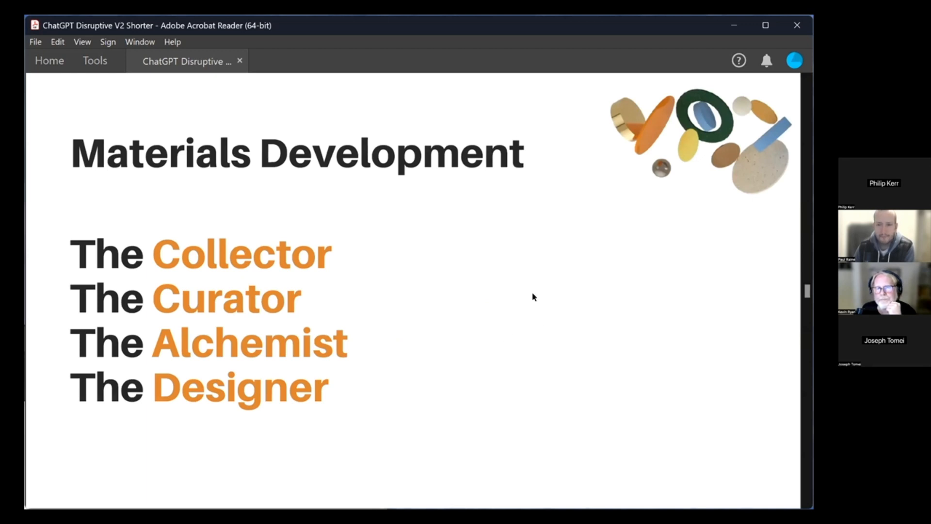
pyautogui.moveTo(500, 317)
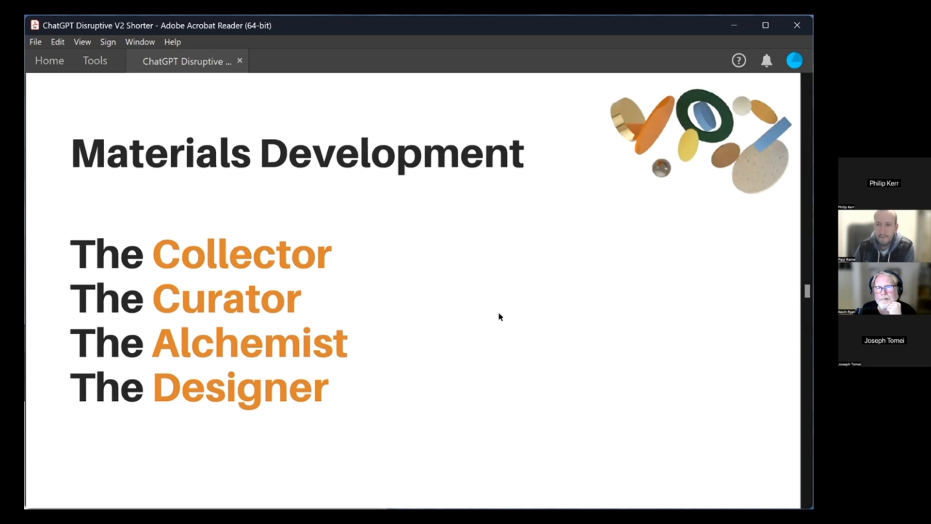
pyautogui.moveTo(546, 328)
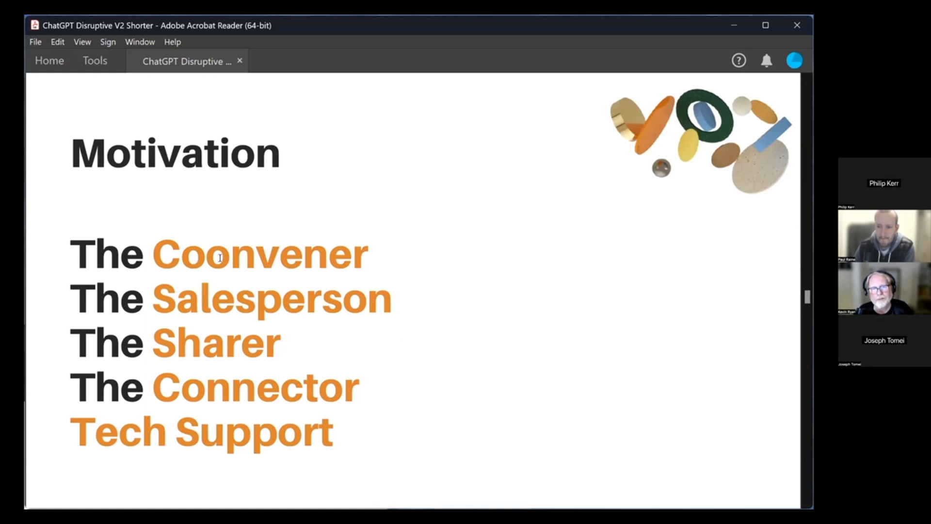
pyautogui.moveTo(420, 397)
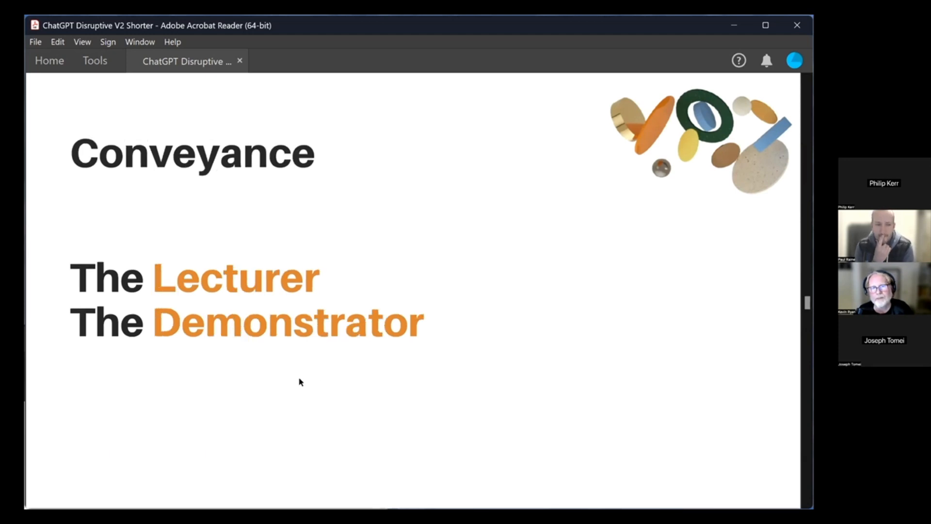
pyautogui.moveTo(333, 403)
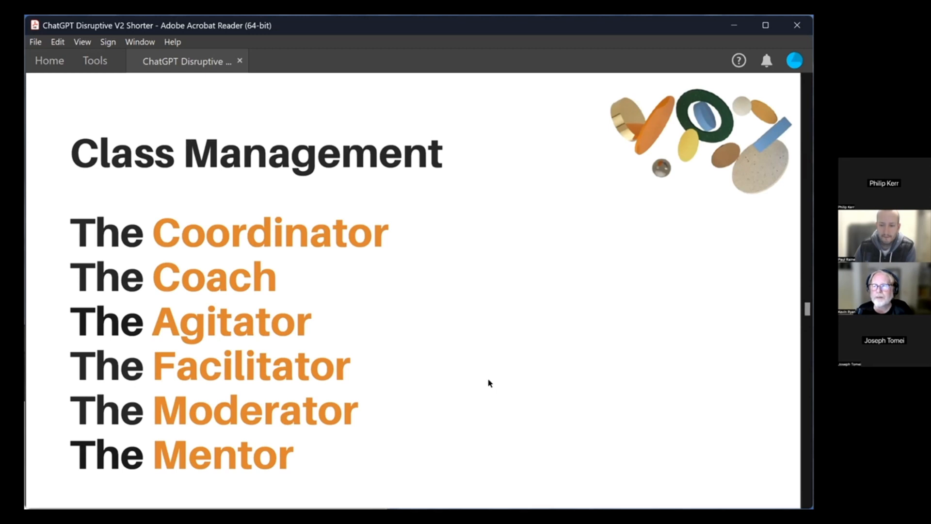
pyautogui.moveTo(475, 384)
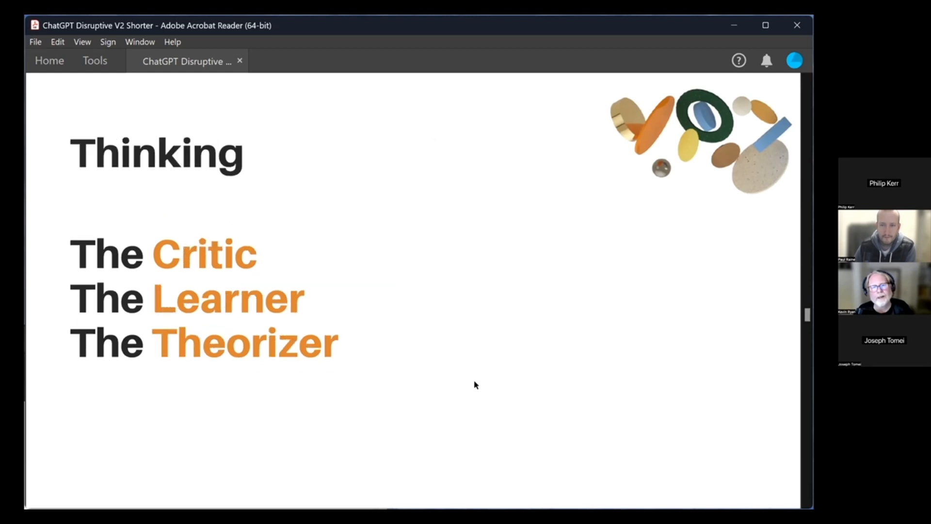
pyautogui.moveTo(493, 364)
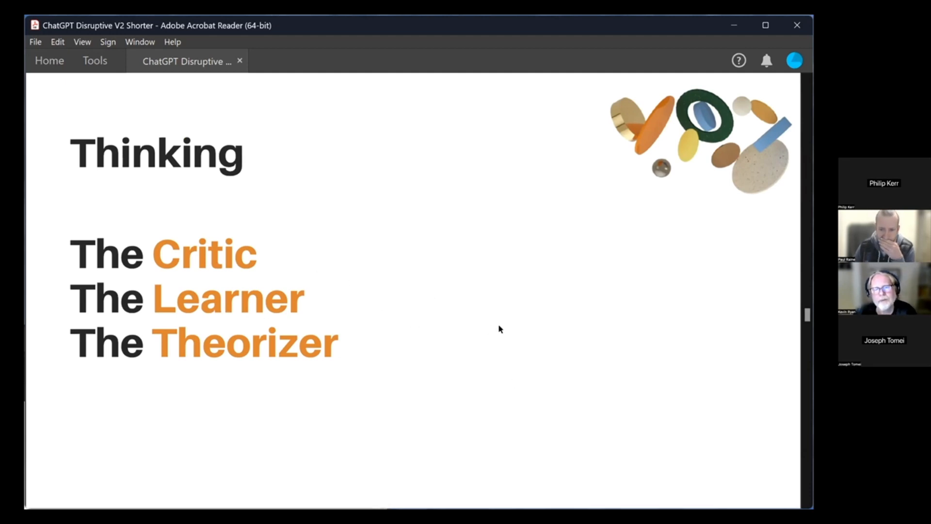
pyautogui.moveTo(503, 335)
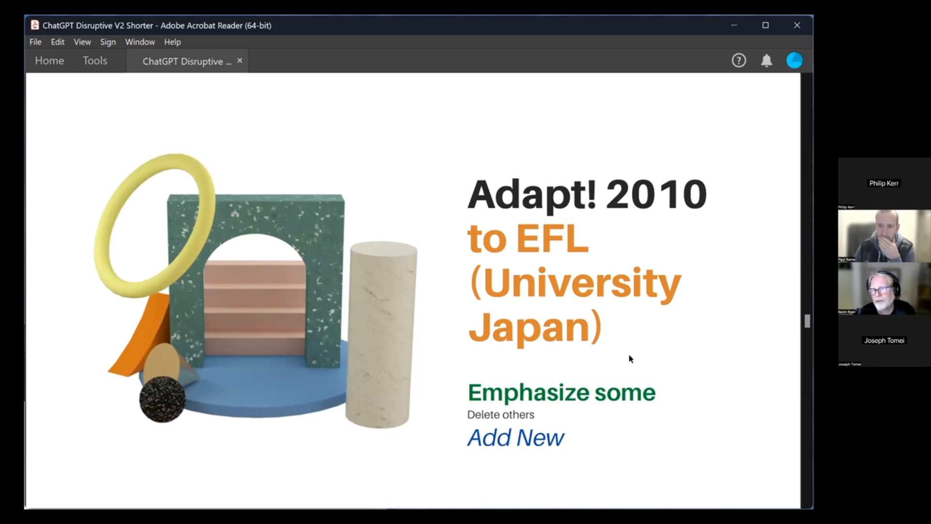
pyautogui.moveTo(627, 353)
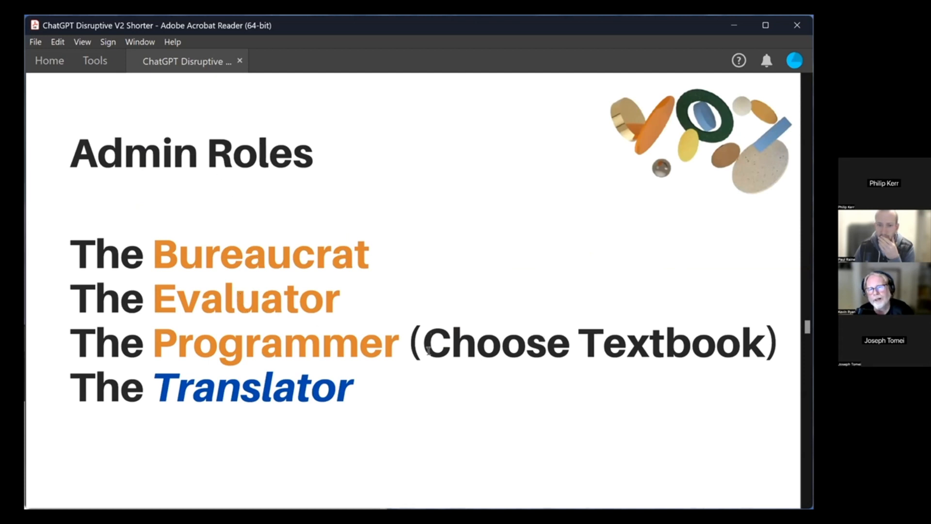
# Move past the revised Admin Roles slide to the Materials Development slide ending with The Tape Player.
pyautogui.doubleClick(497, 343)
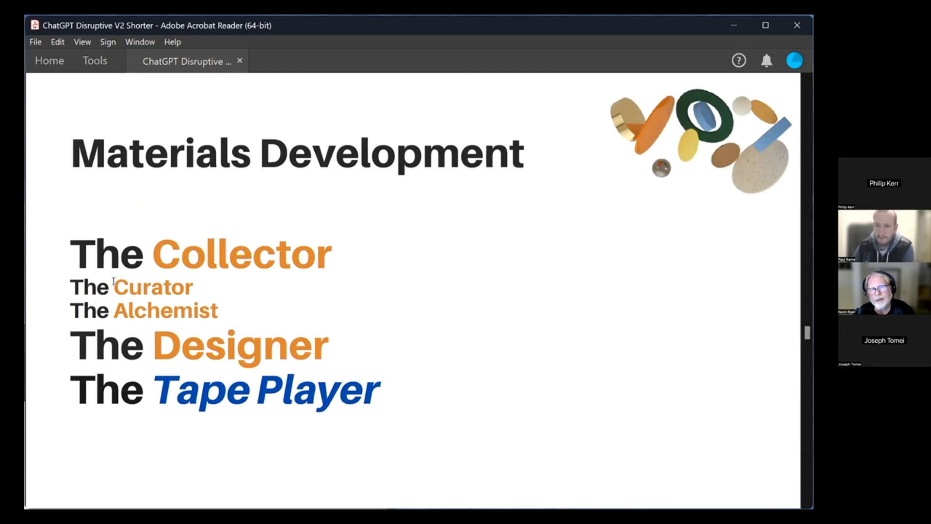
pyautogui.moveTo(153, 311)
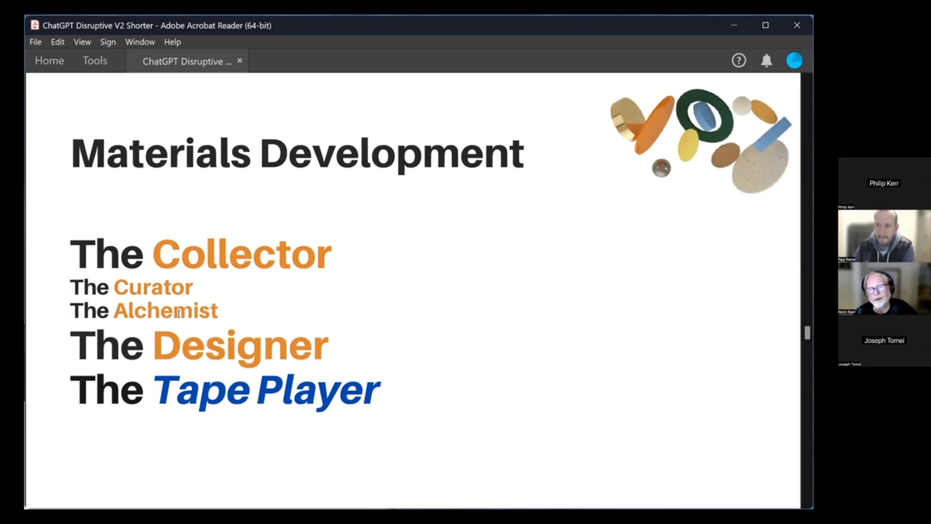
pyautogui.moveTo(179, 300)
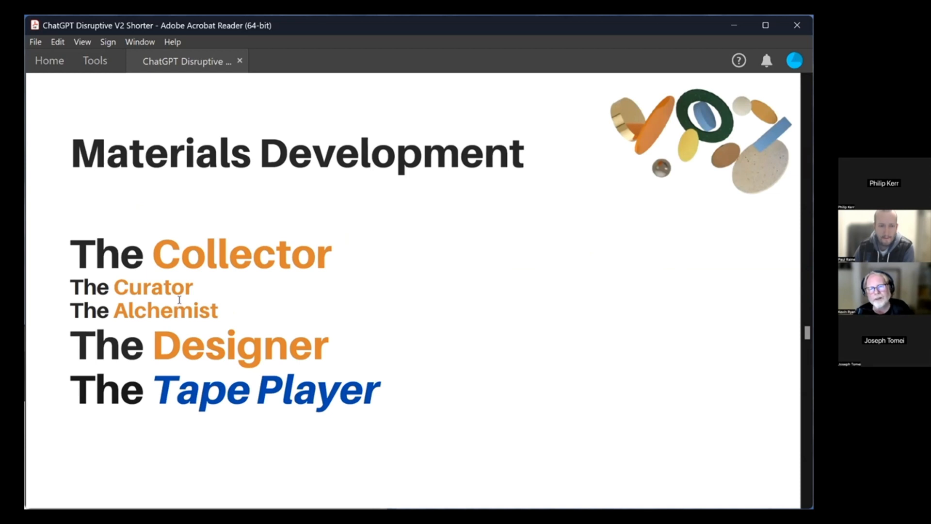
pyautogui.moveTo(248, 244)
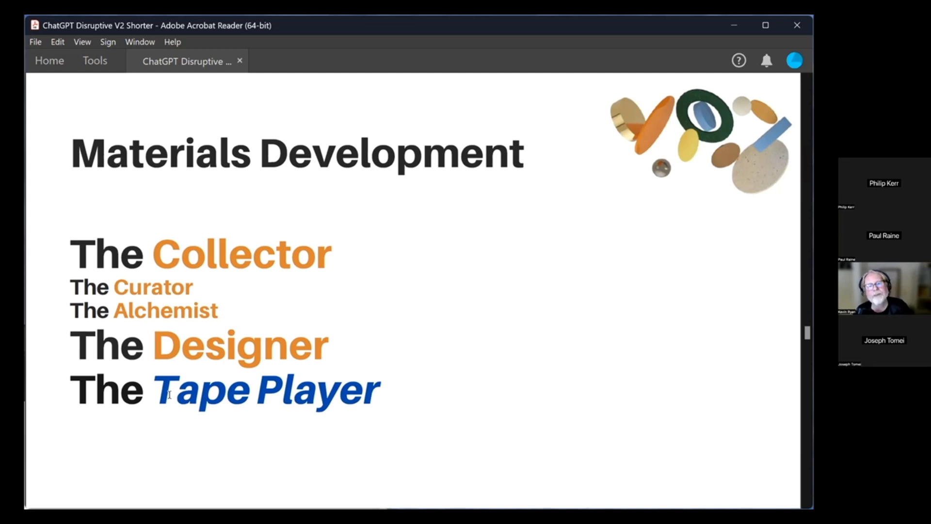
pyautogui.moveTo(526, 316)
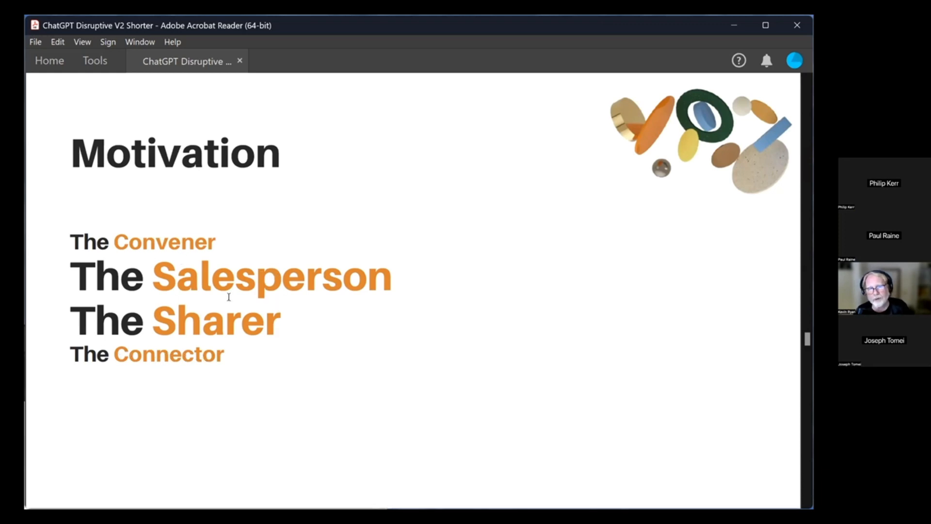
pyautogui.moveTo(294, 326)
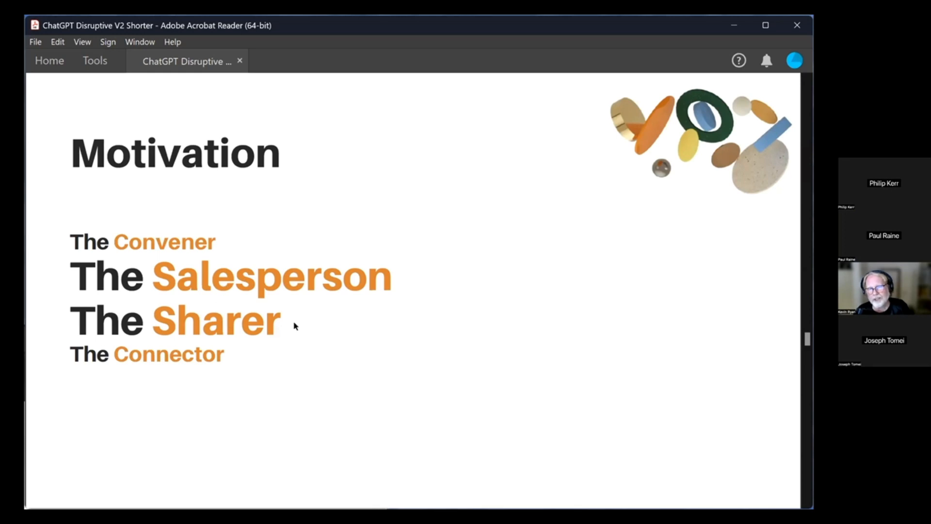
pyautogui.moveTo(393, 321)
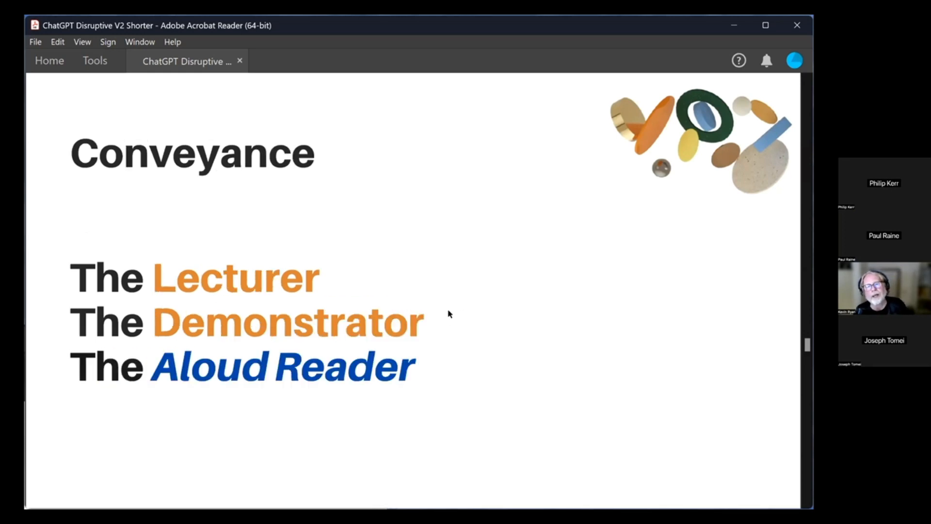
pyautogui.moveTo(183, 333)
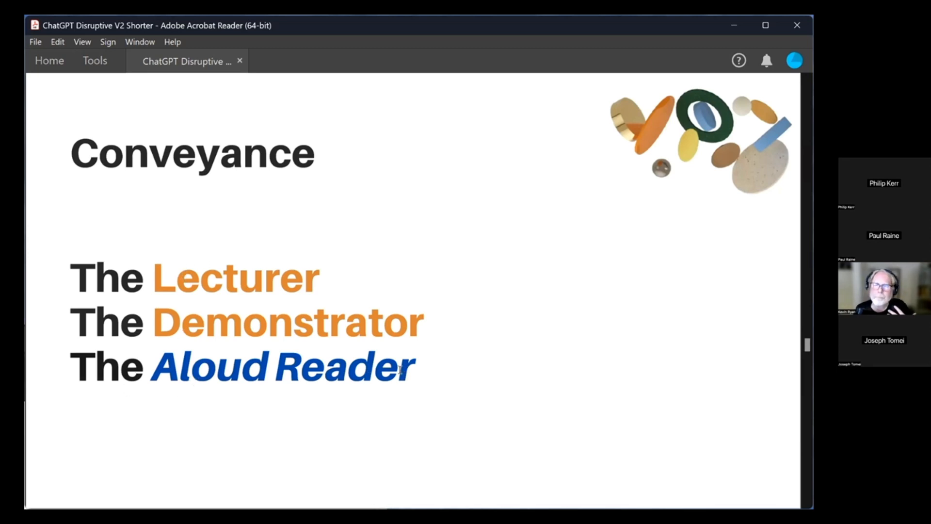
pyautogui.moveTo(434, 369)
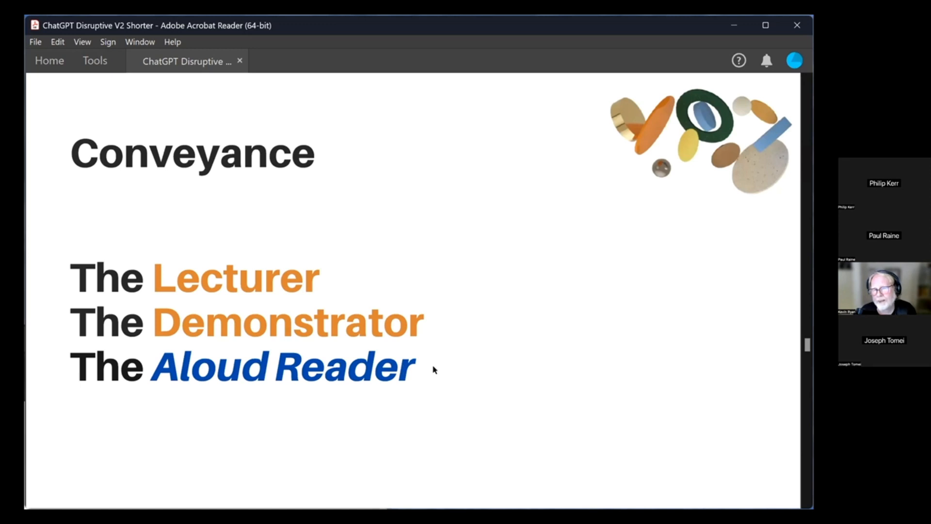
pyautogui.moveTo(444, 373)
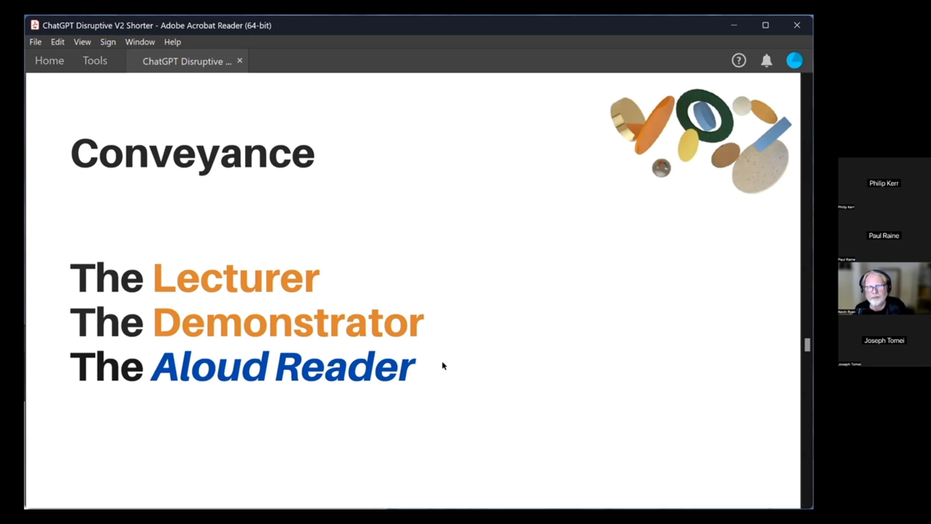
pyautogui.moveTo(460, 362)
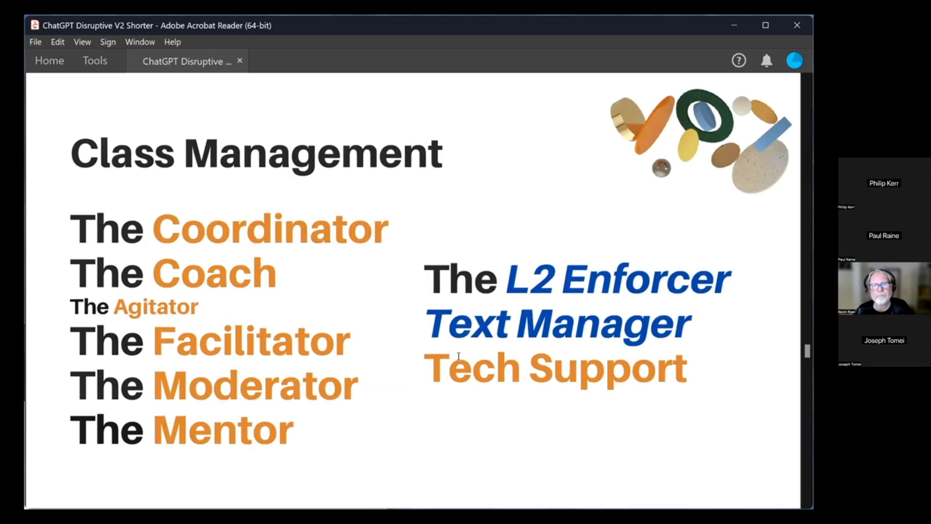
pyautogui.moveTo(683, 444)
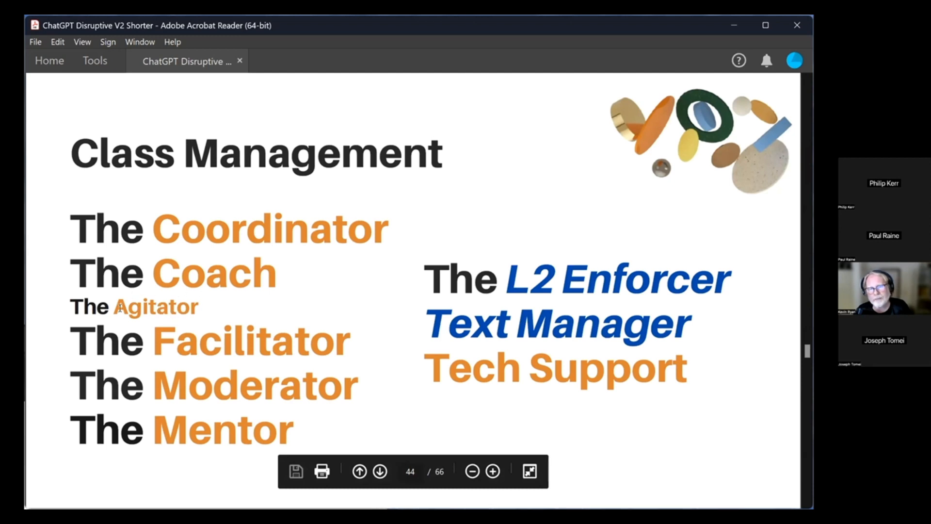
pyautogui.moveTo(197, 307)
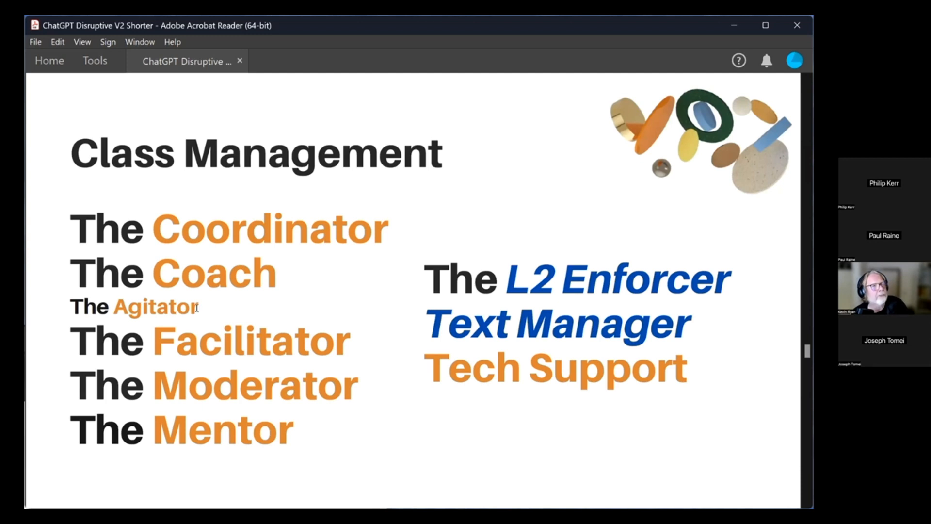
pyautogui.moveTo(210, 306)
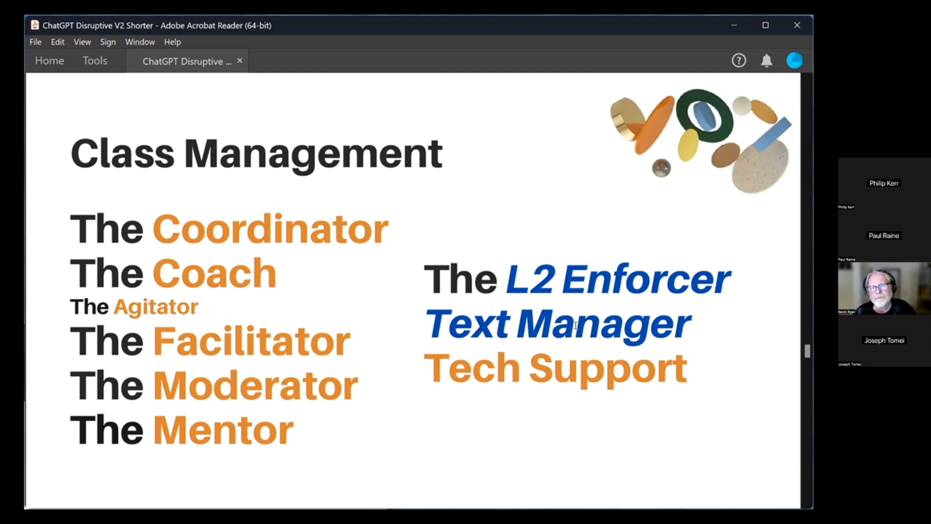
pyautogui.moveTo(502, 291)
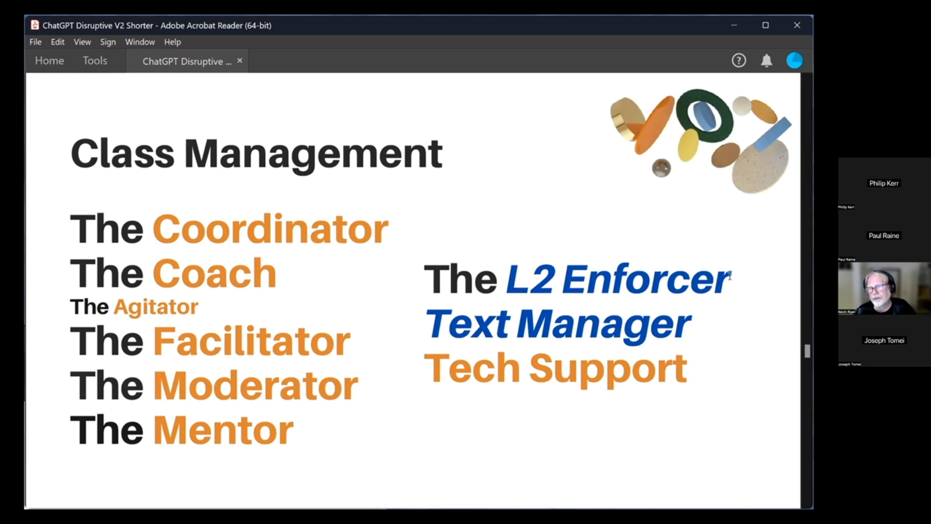
pyautogui.moveTo(343, 362)
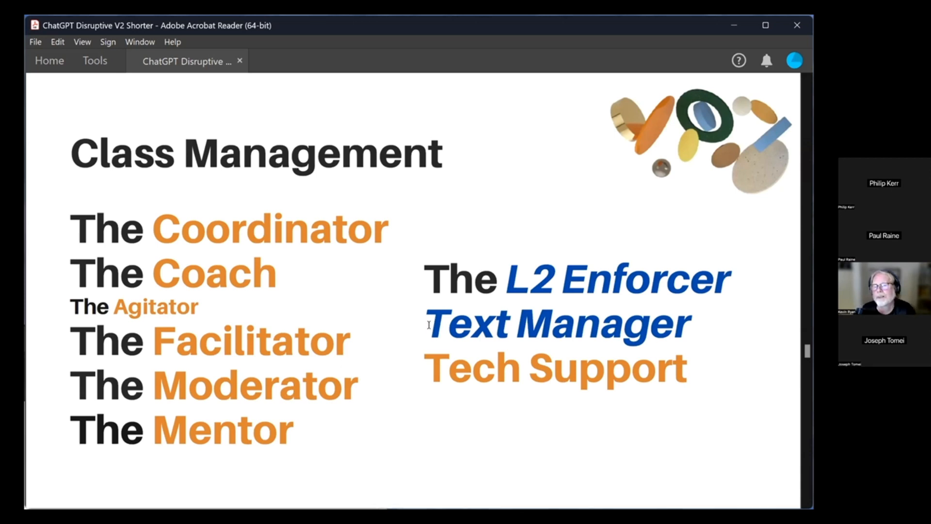
pyautogui.moveTo(427, 370)
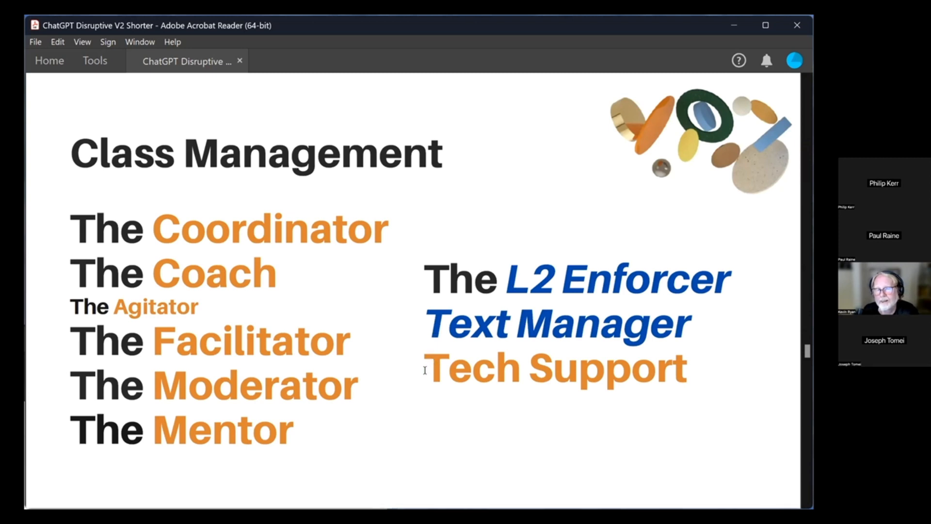
pyautogui.moveTo(429, 359)
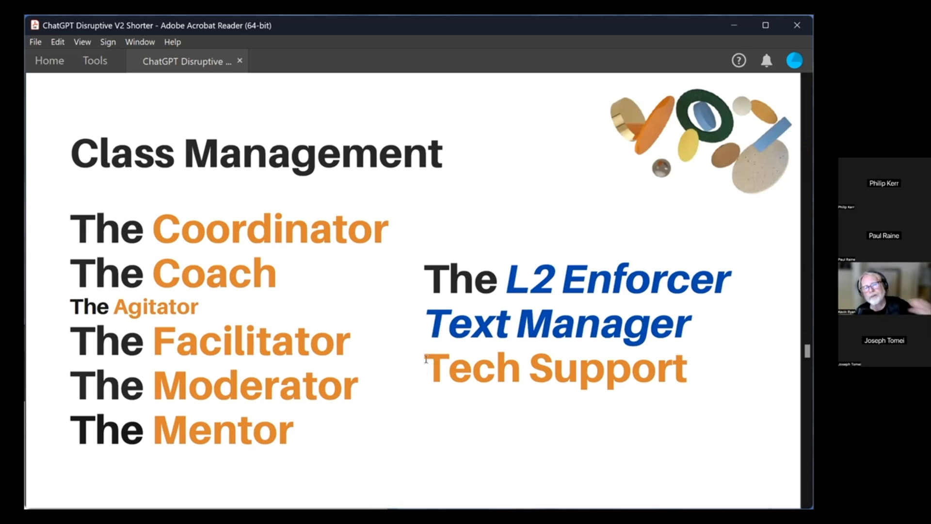
pyautogui.moveTo(399, 380)
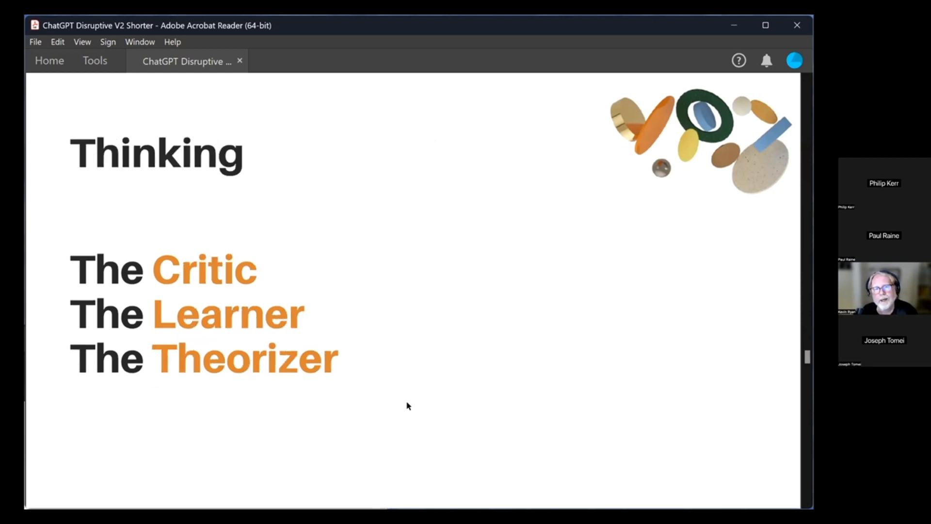
pyautogui.moveTo(438, 316)
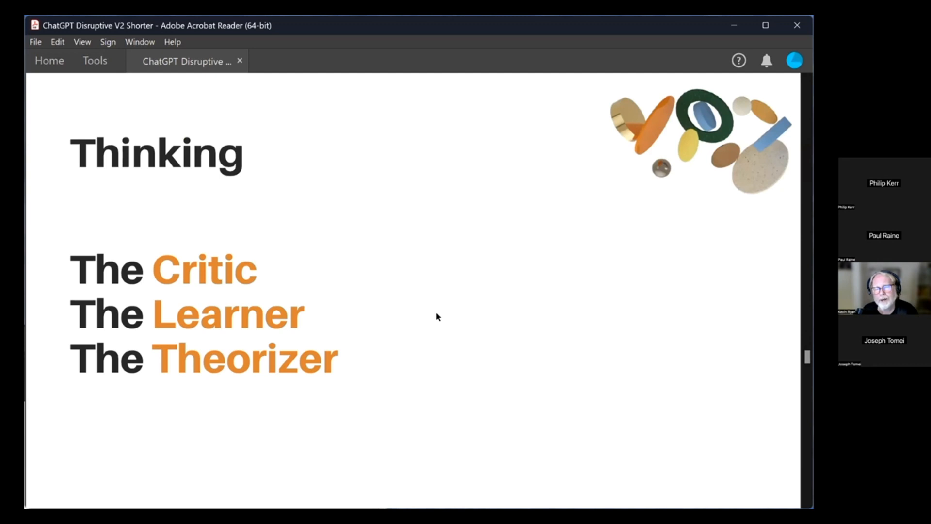
pyautogui.moveTo(445, 348)
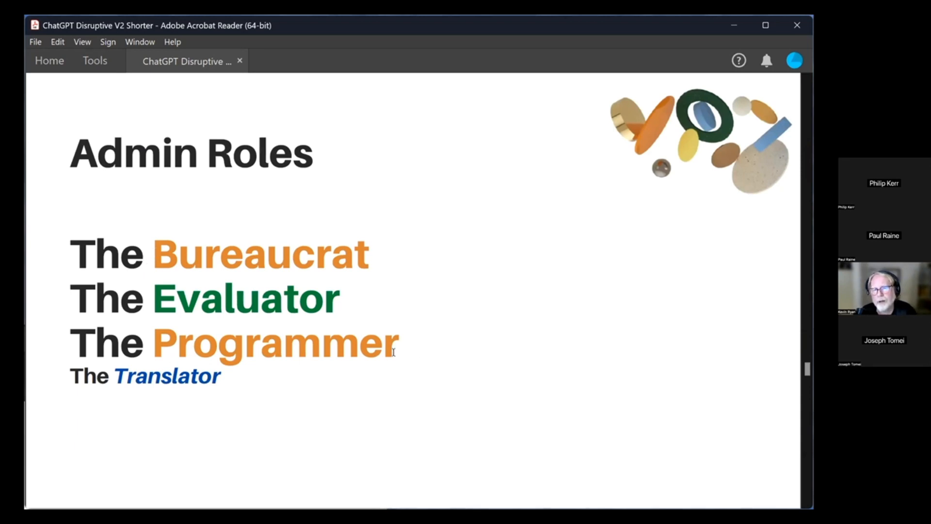
pyautogui.moveTo(251, 306)
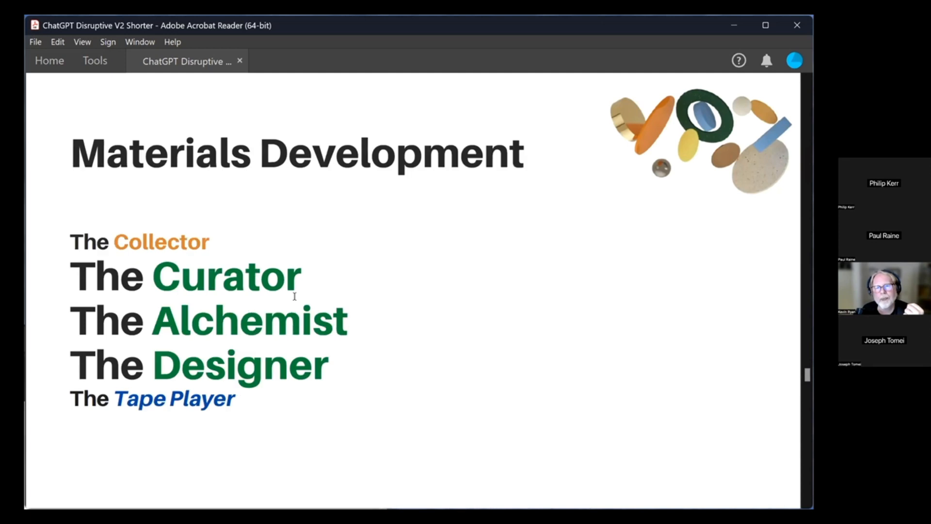
pyautogui.moveTo(486, 296)
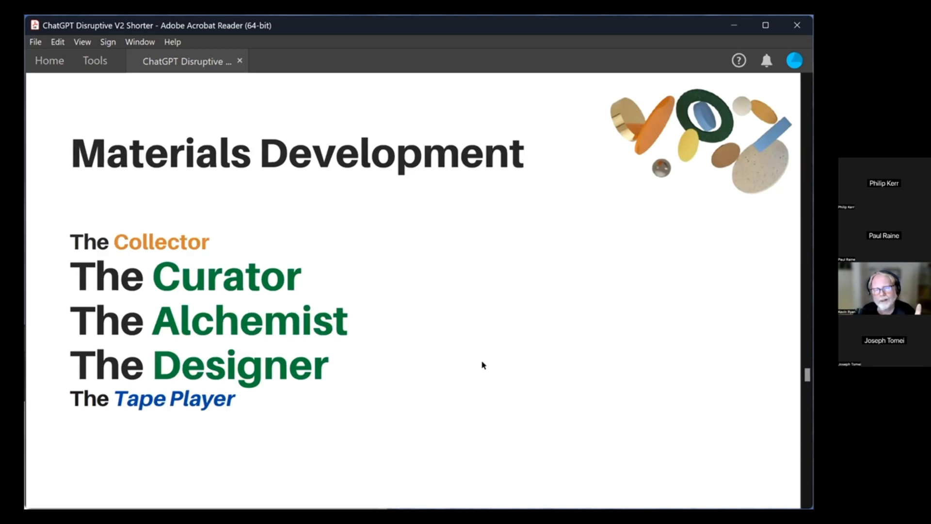
pyautogui.moveTo(434, 378)
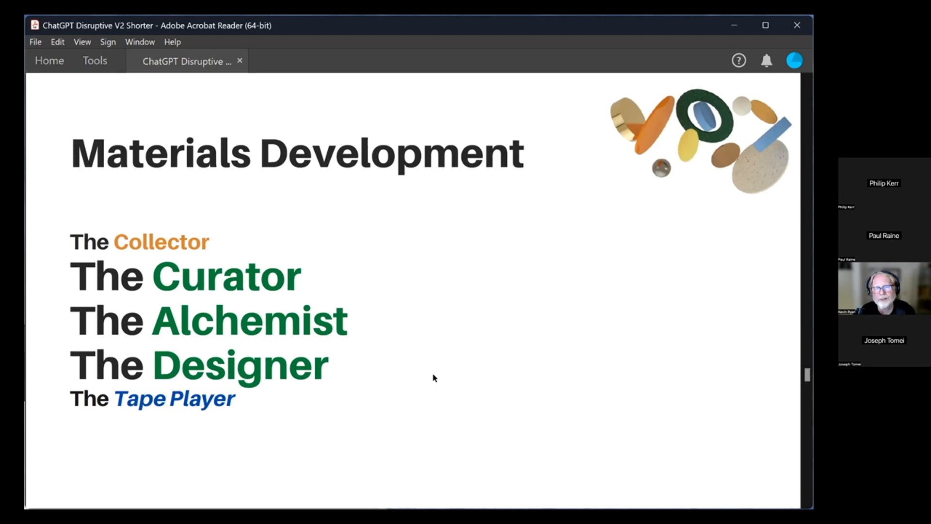
pyautogui.moveTo(375, 326)
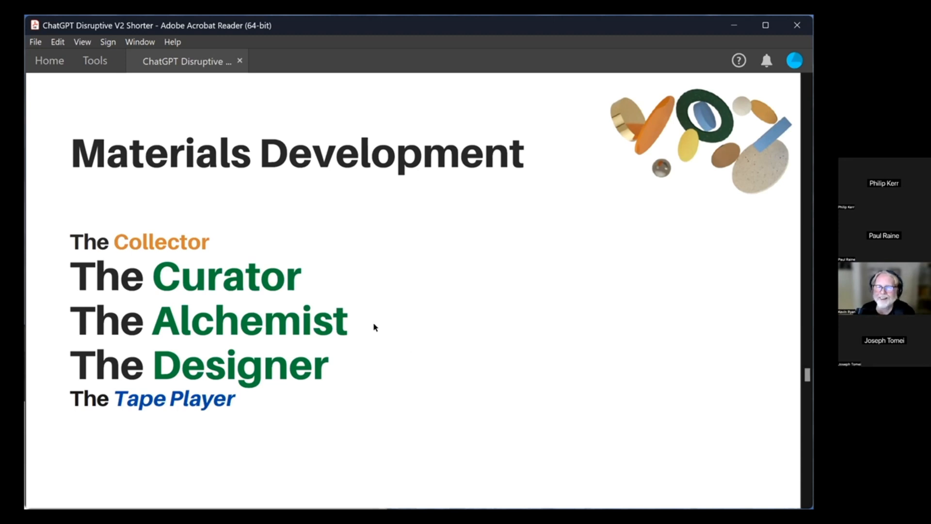
pyautogui.moveTo(432, 335)
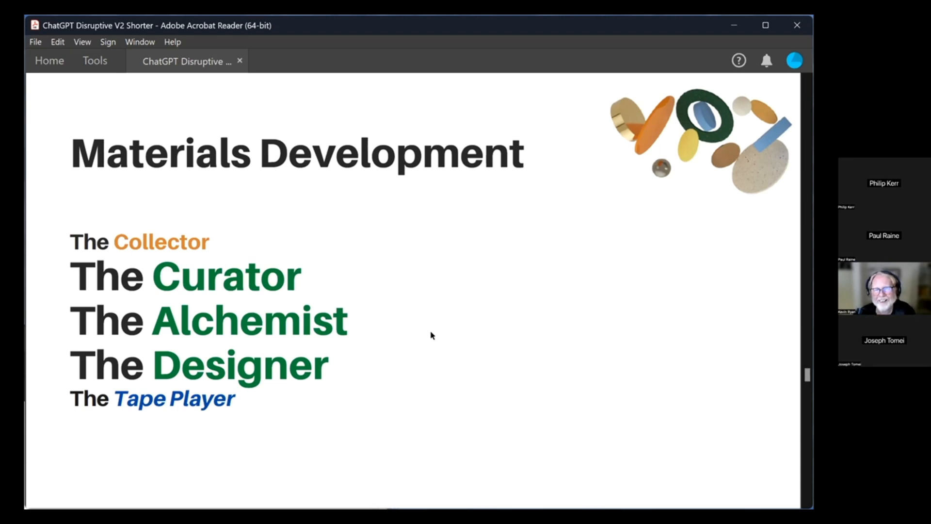
pyautogui.moveTo(434, 333)
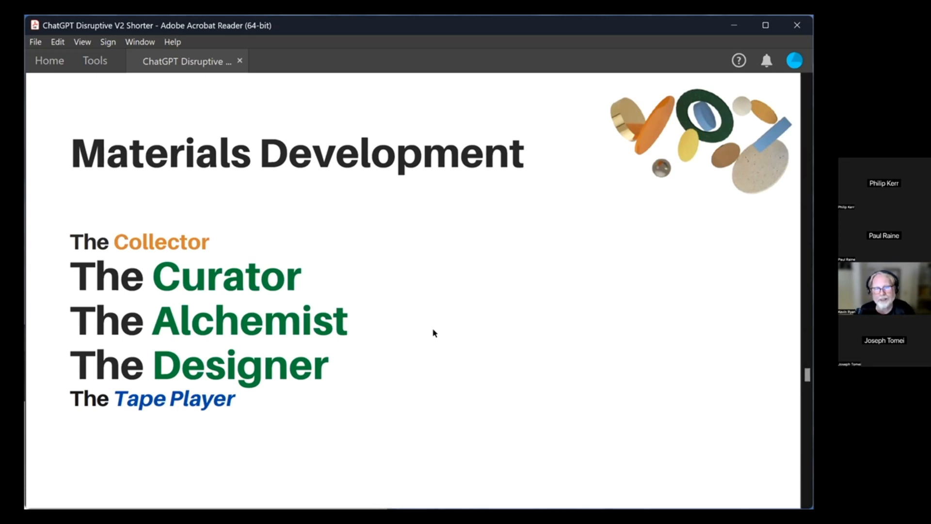
pyautogui.moveTo(473, 363)
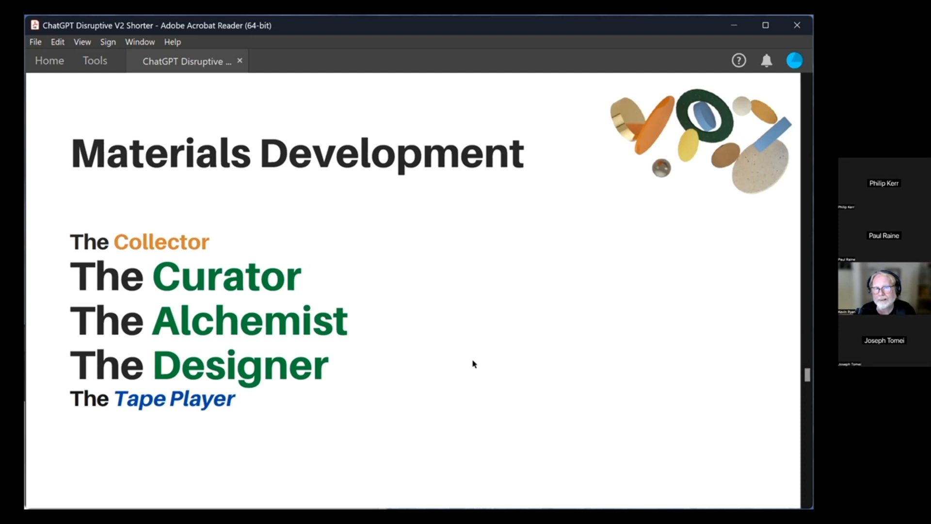
pyautogui.moveTo(461, 332)
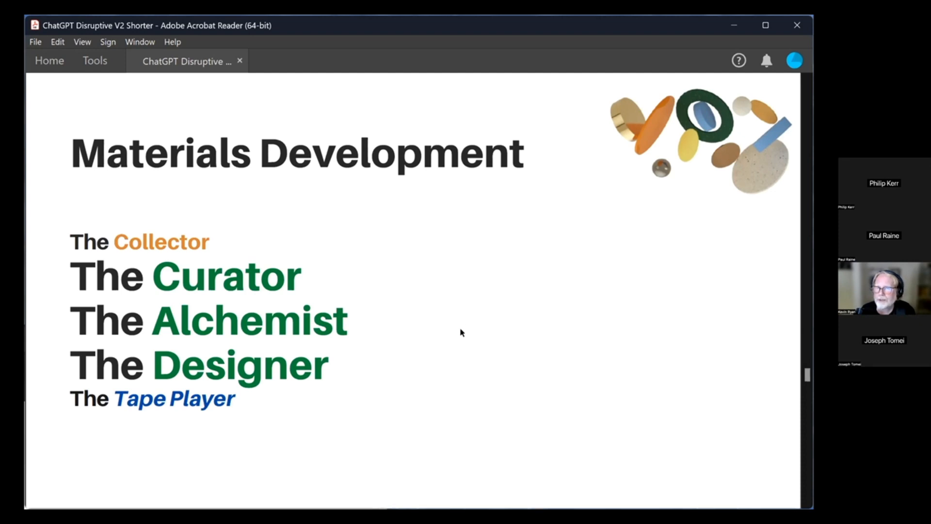
pyautogui.moveTo(459, 331)
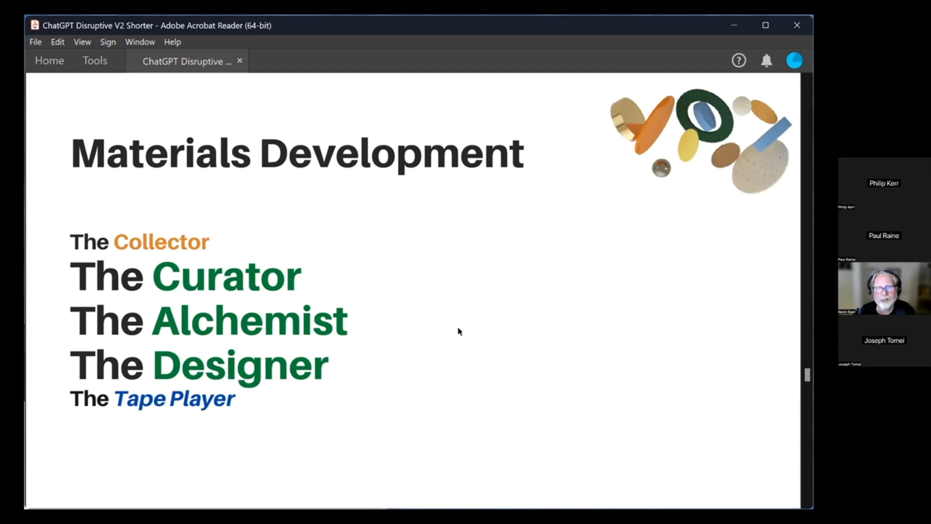
pyautogui.moveTo(464, 320)
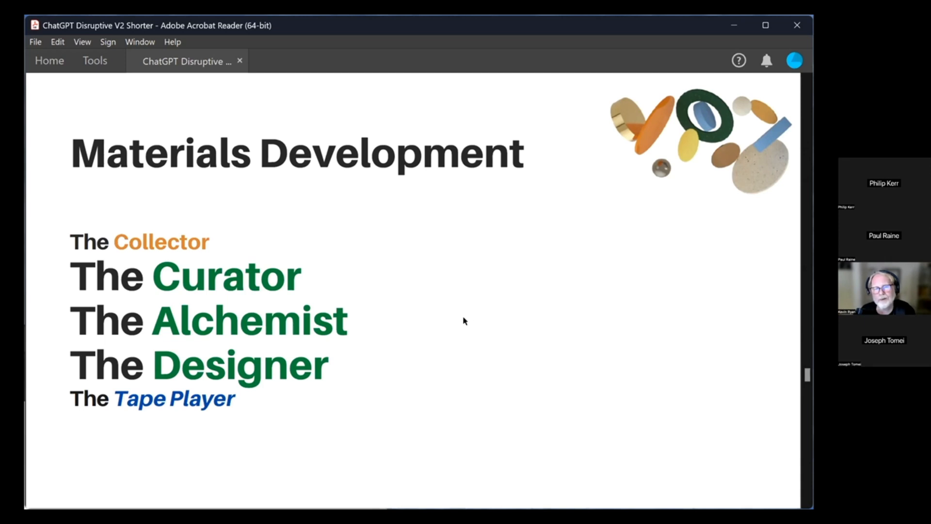
pyautogui.moveTo(455, 320)
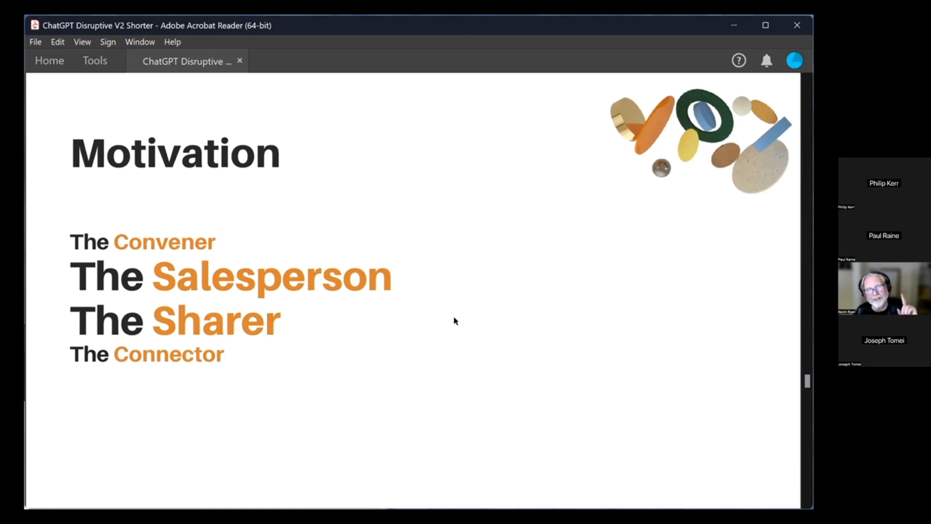
pyautogui.moveTo(458, 319)
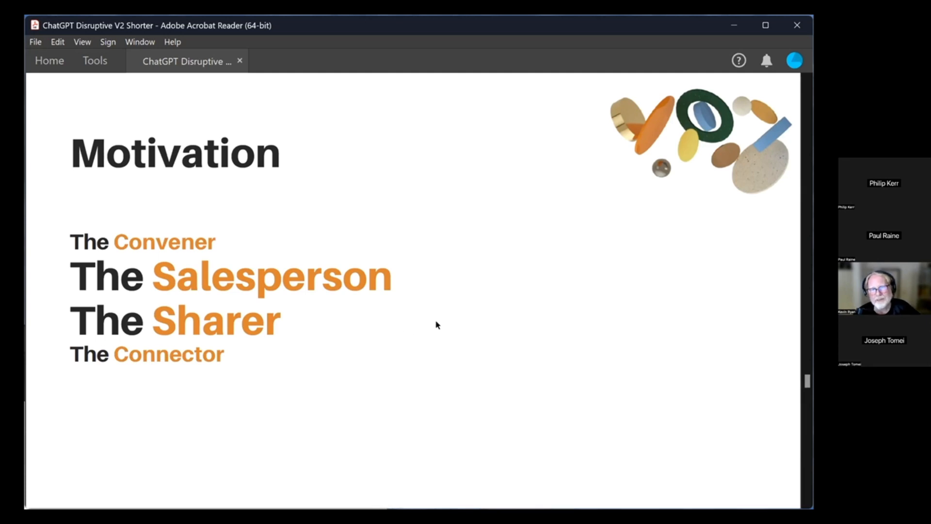
pyautogui.moveTo(458, 314)
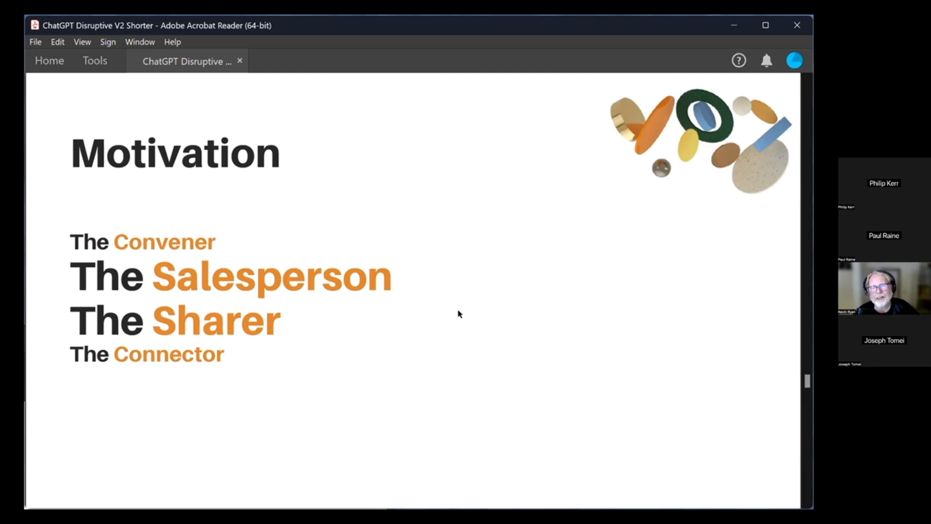
pyautogui.moveTo(467, 314)
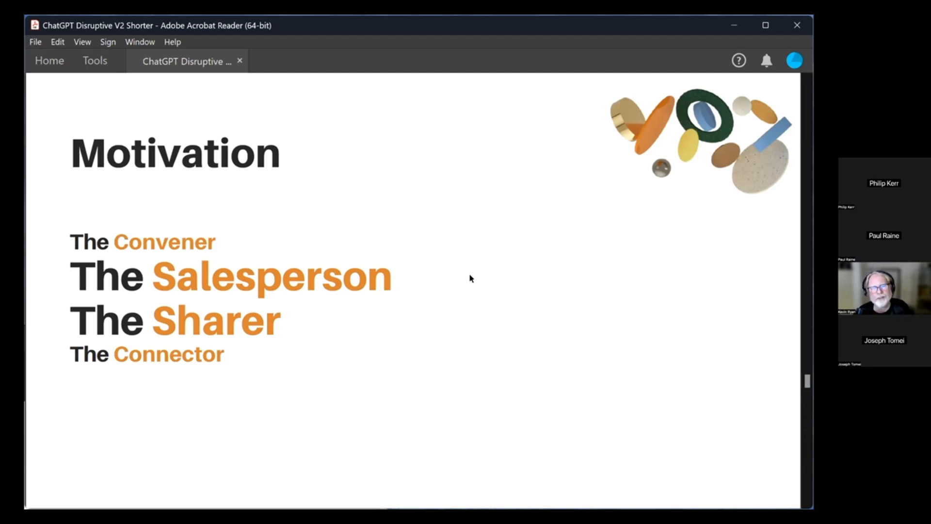
pyautogui.moveTo(439, 370)
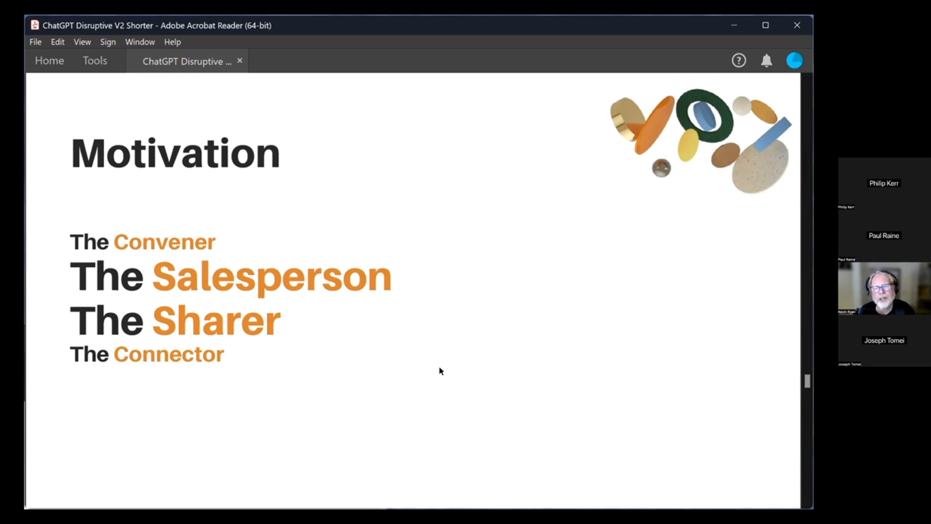
pyautogui.moveTo(450, 357)
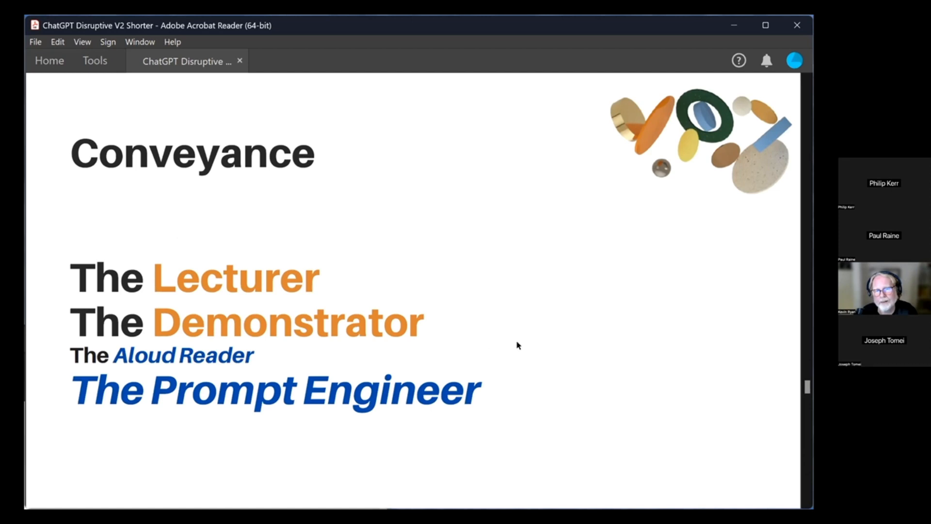
pyautogui.moveTo(500, 328)
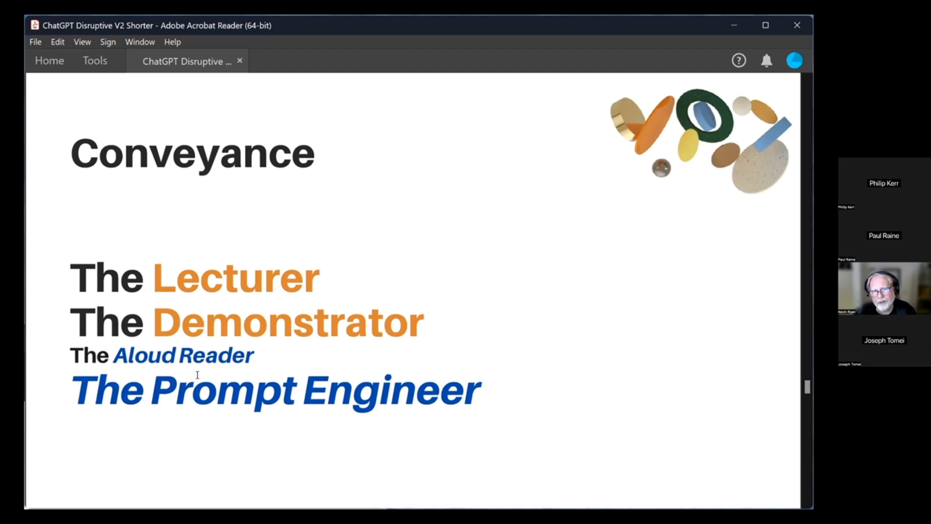
pyautogui.moveTo(515, 398)
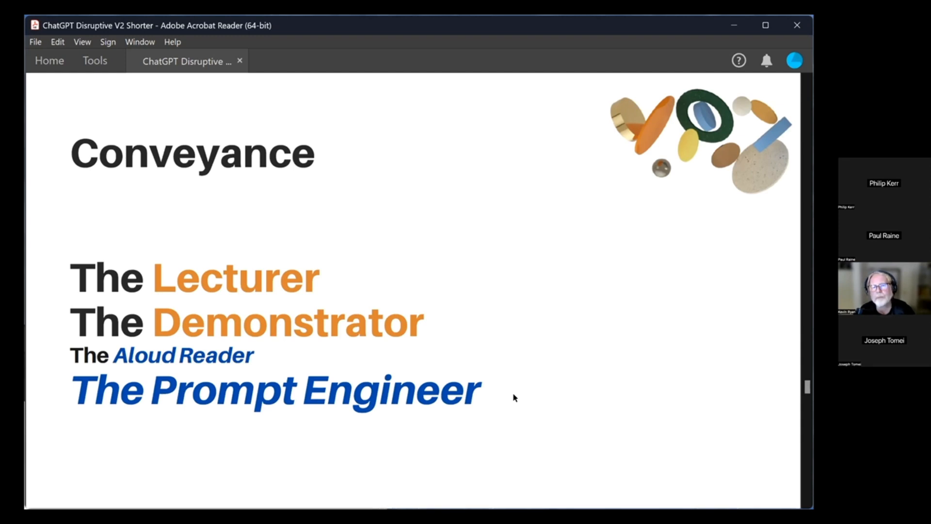
pyautogui.moveTo(537, 389)
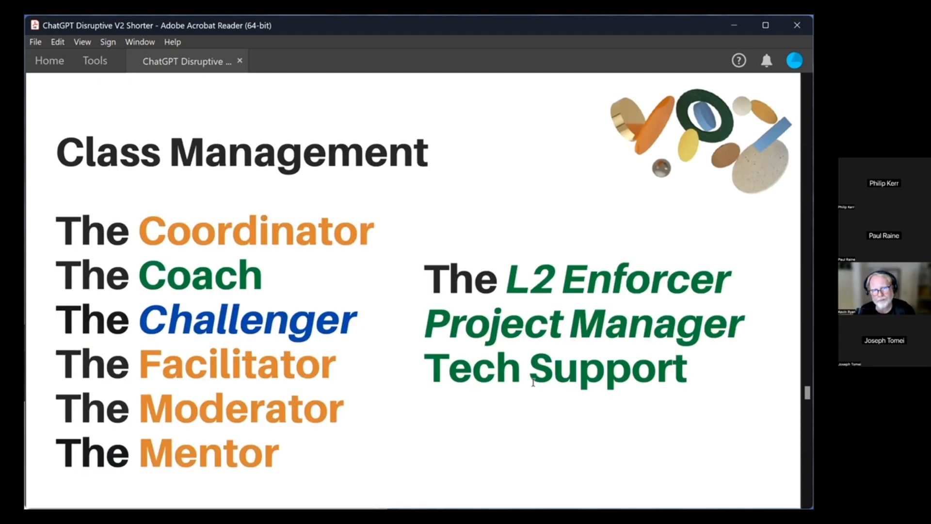
pyautogui.moveTo(655, 451)
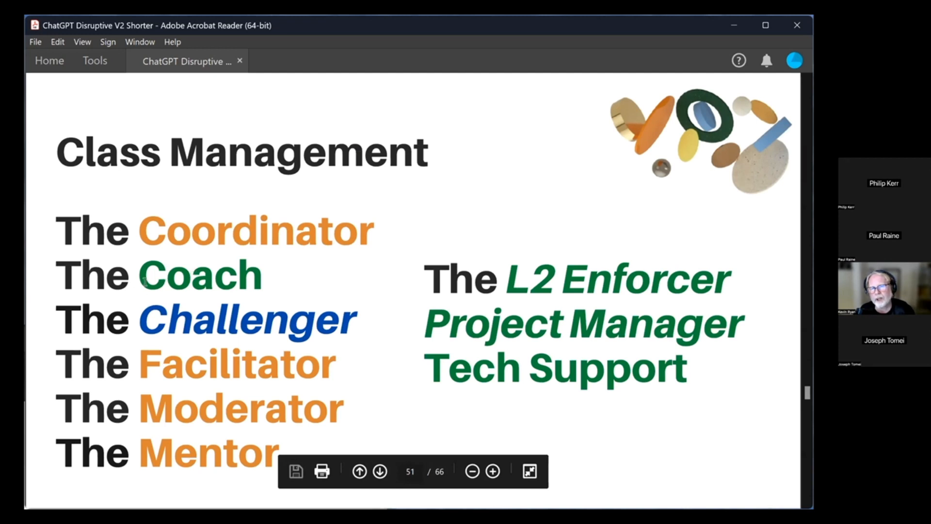
# Highlight the Coach, L2 Enforcer and Tech Support roles in turn on the Class Management slide.
pyautogui.doubleClick(199, 276)
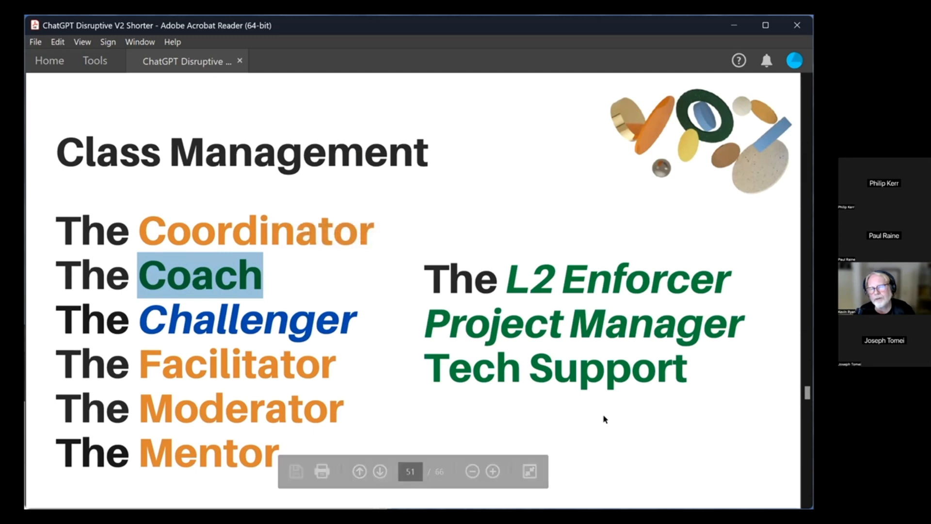
pyautogui.moveTo(624, 454)
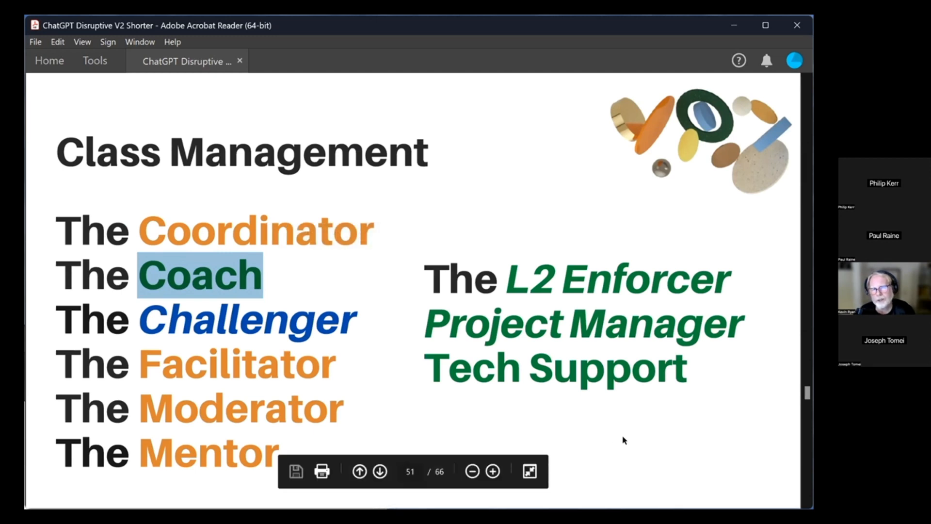
pyautogui.moveTo(216, 351)
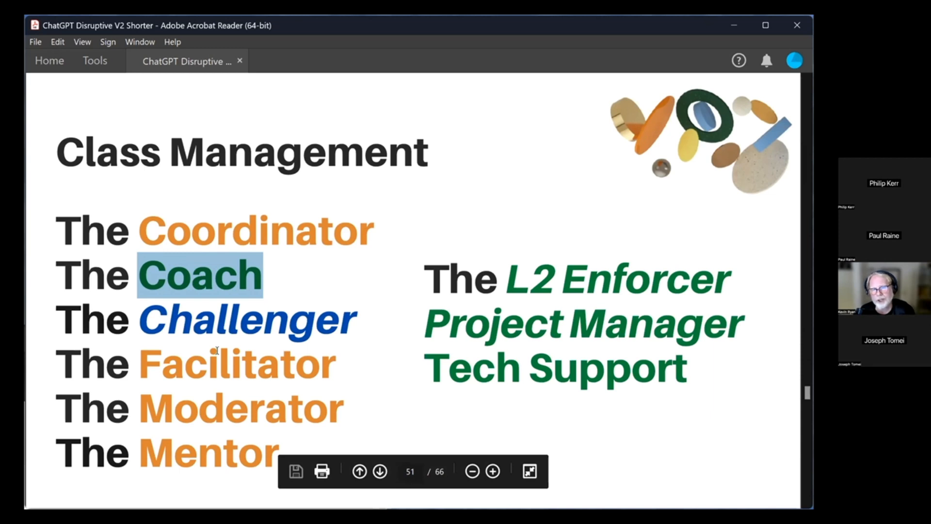
pyautogui.doubleClick(186, 327)
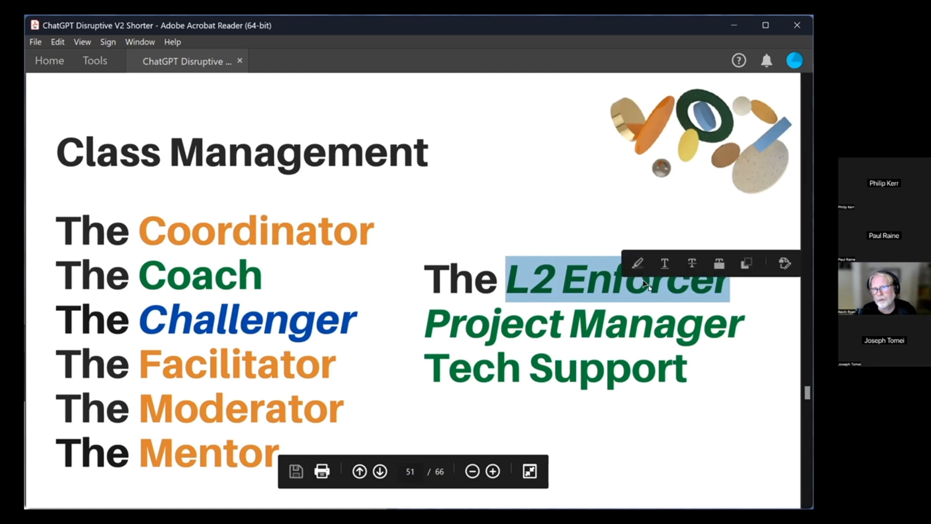
pyautogui.click(559, 326)
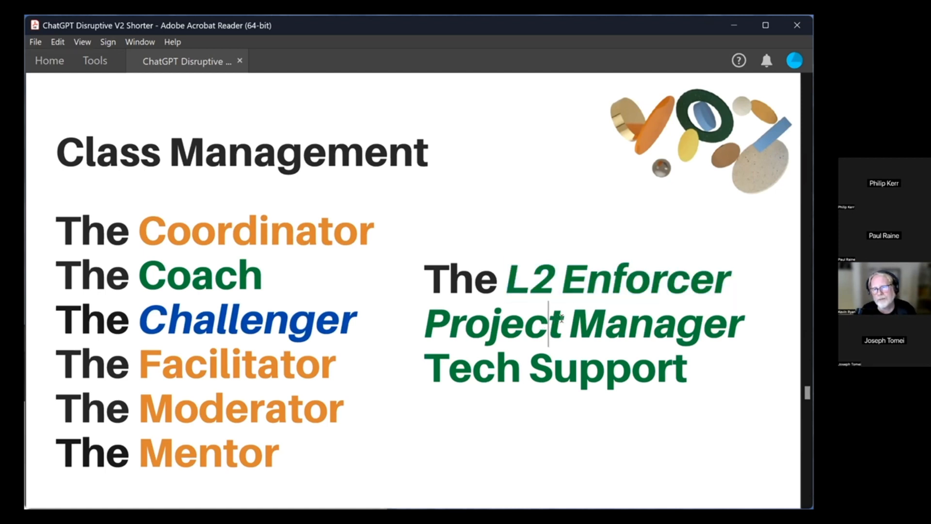
pyautogui.doubleClick(490, 321)
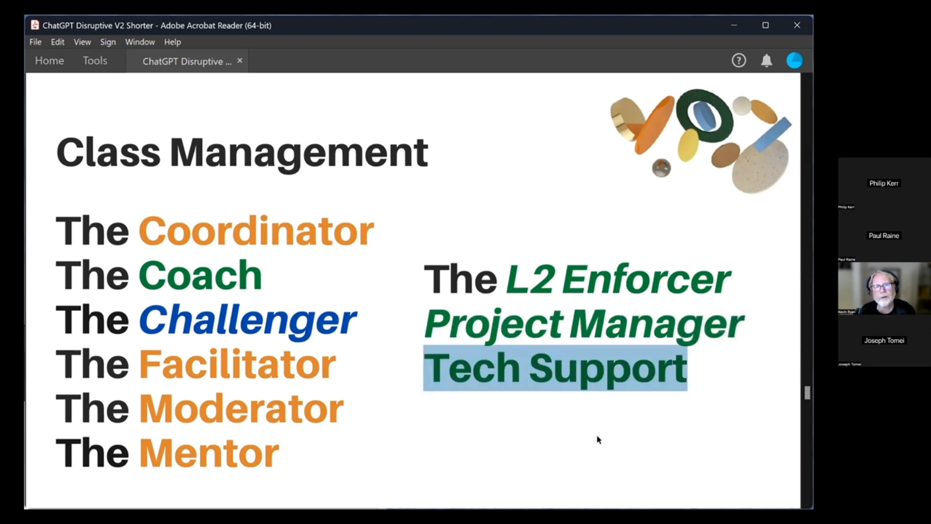
pyautogui.moveTo(579, 453)
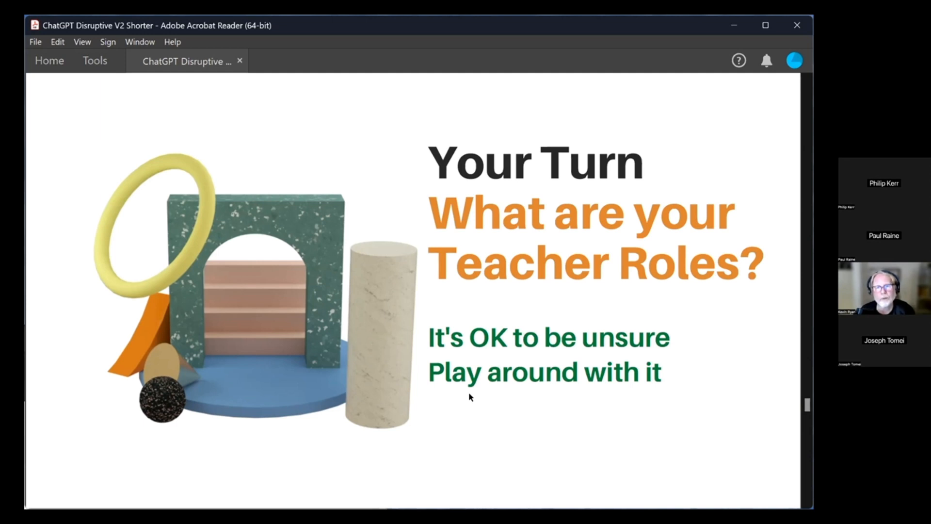
pyautogui.moveTo(475, 390)
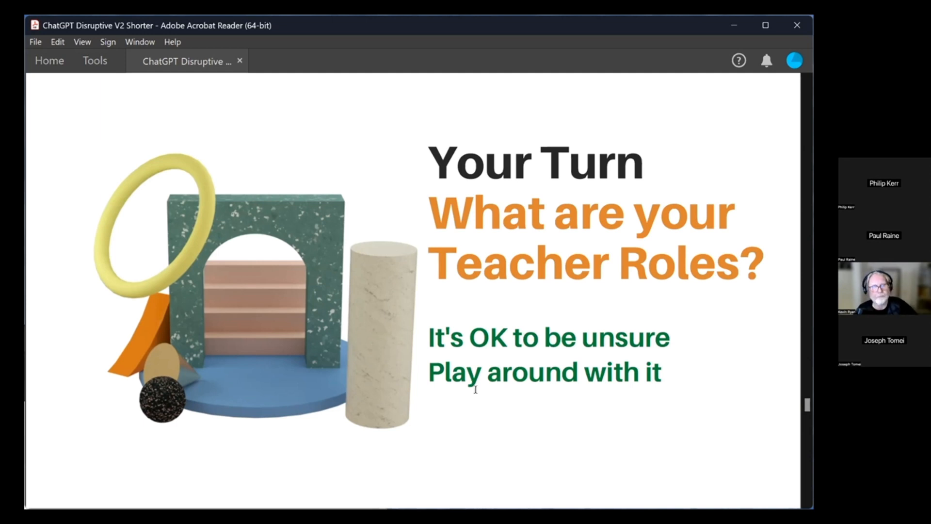
pyautogui.moveTo(476, 411)
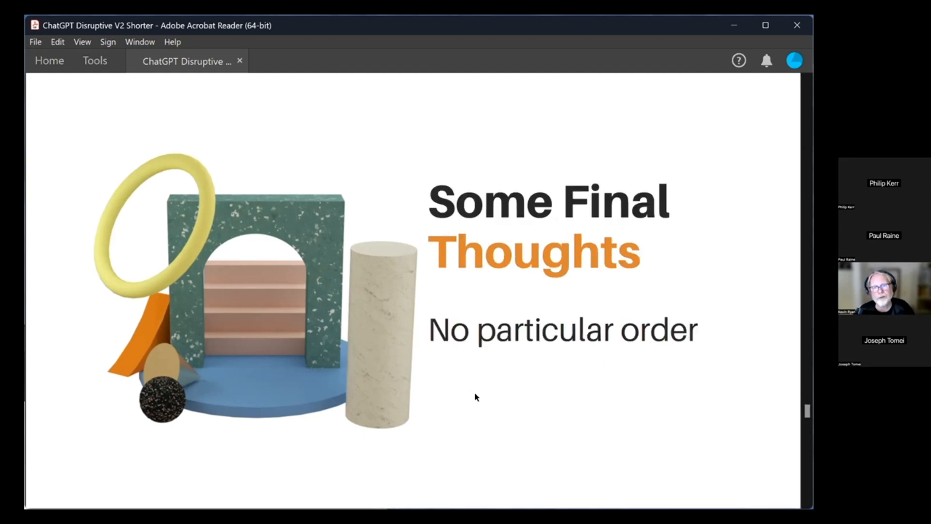
pyautogui.moveTo(481, 408)
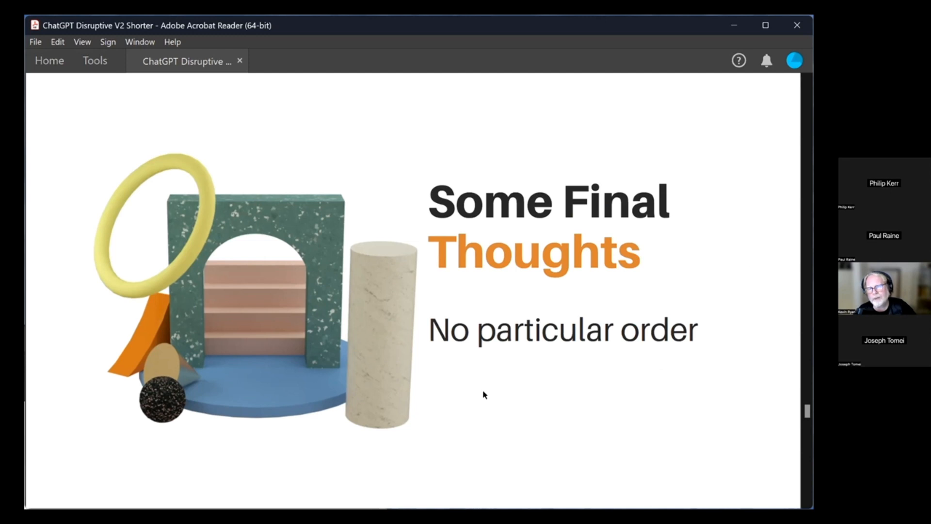
pyautogui.moveTo(488, 404)
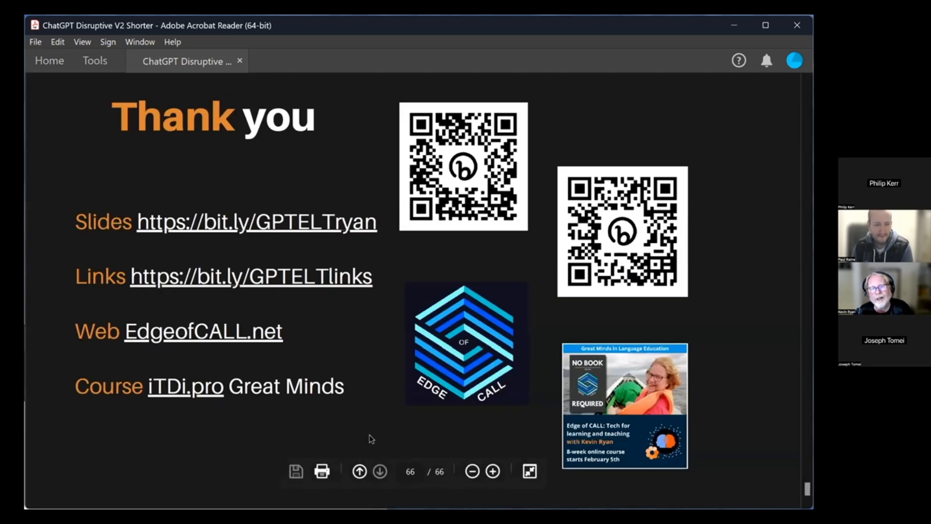
pyautogui.moveTo(103, 450)
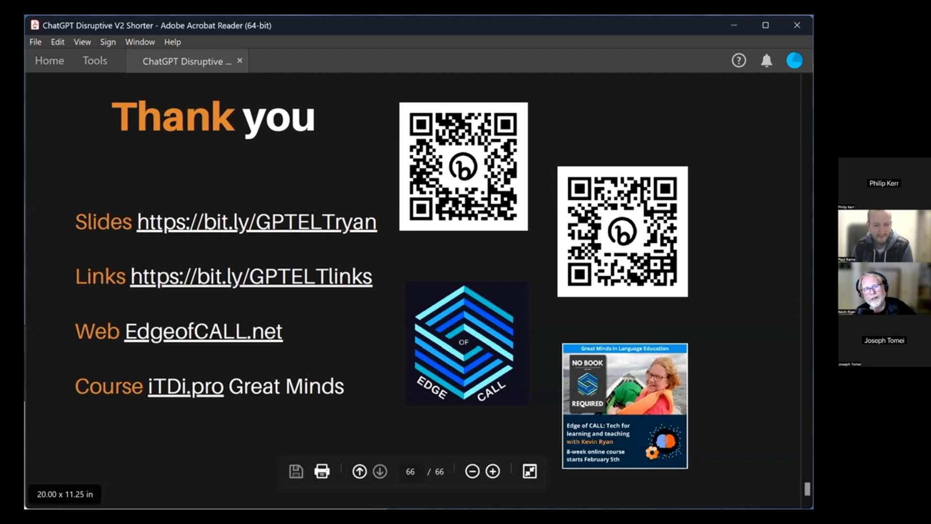
pyautogui.moveTo(87, 293)
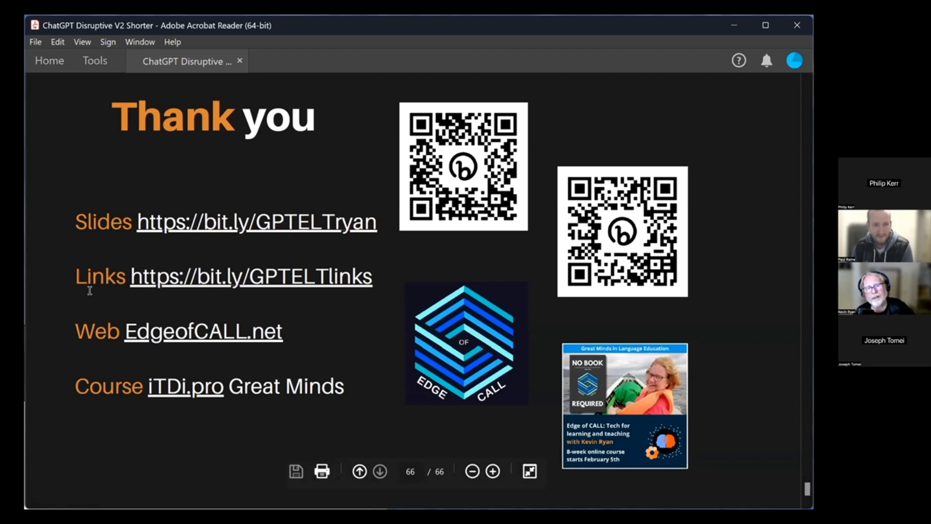
pyautogui.moveTo(380, 328)
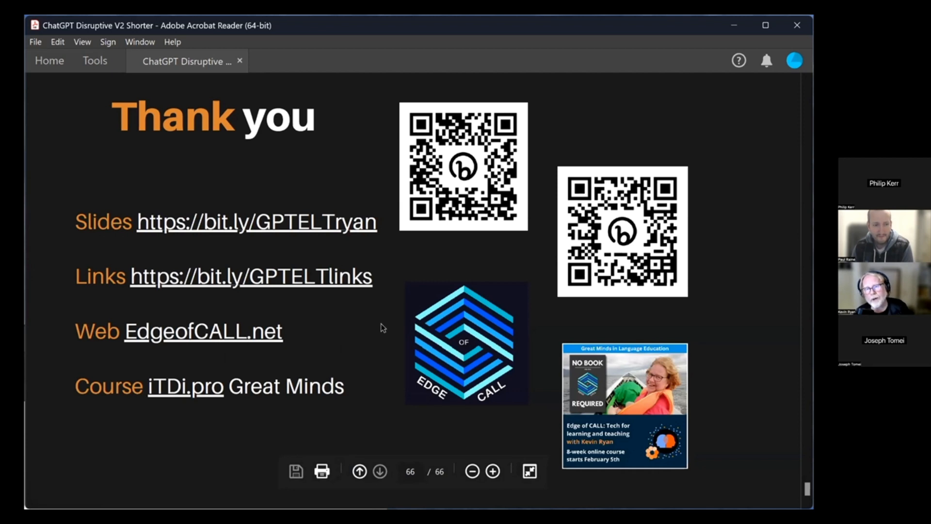
pyautogui.moveTo(256, 415)
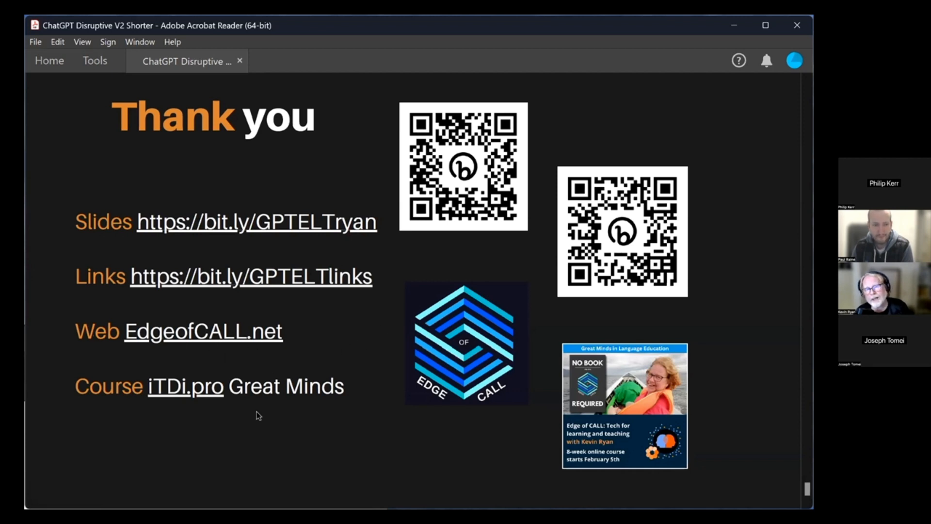
pyautogui.moveTo(231, 426)
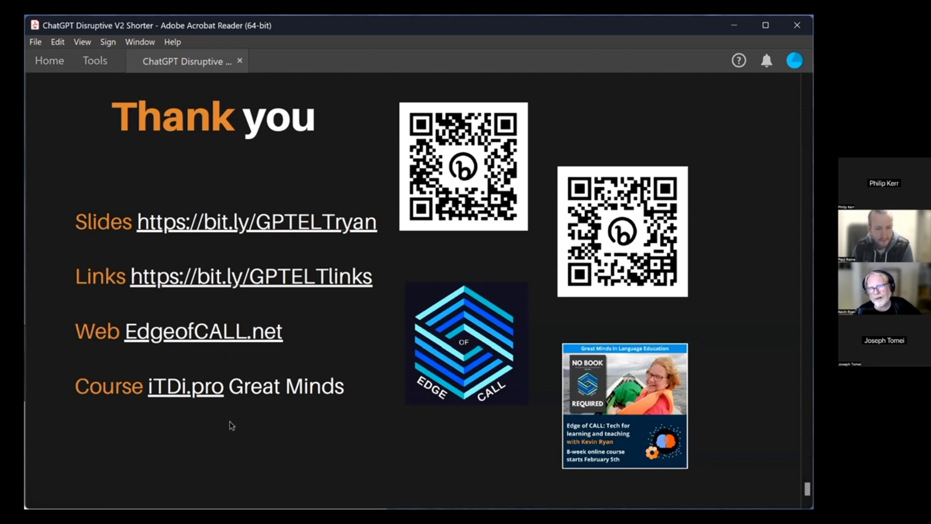